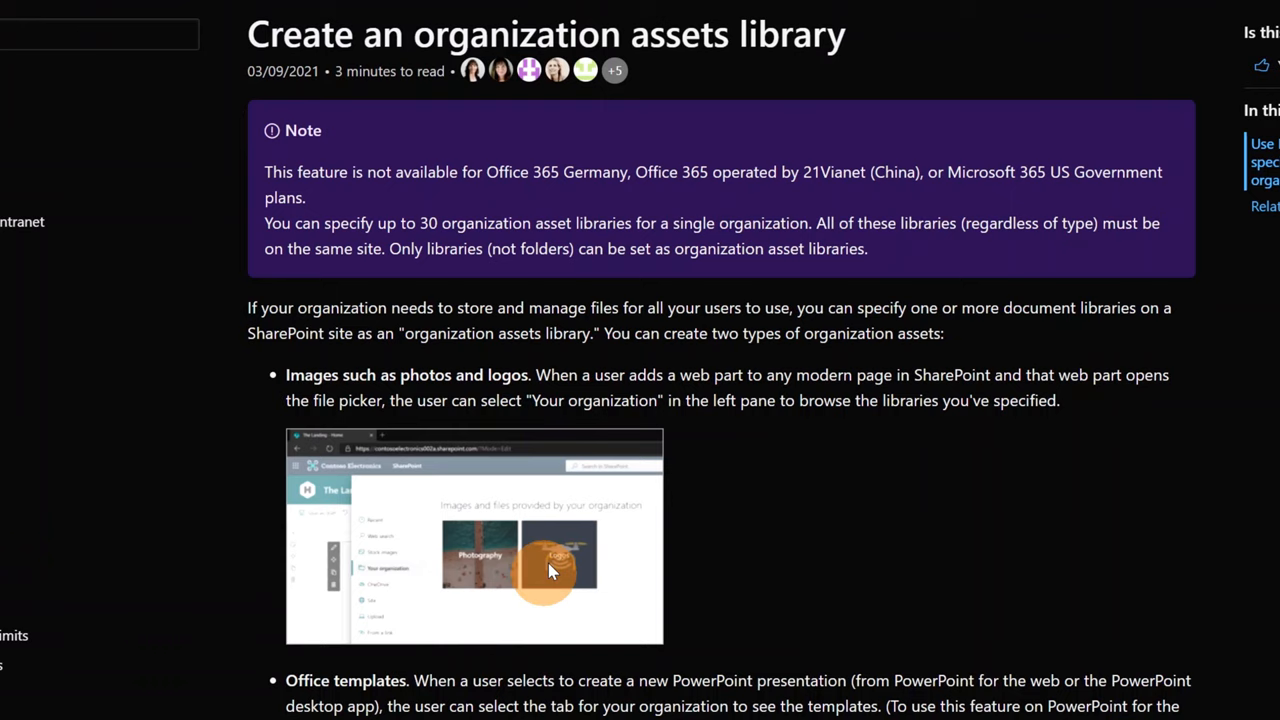
- From Active sites in the SharePoint admin center, open the Assets communication site's home page
scroll(down, 3)
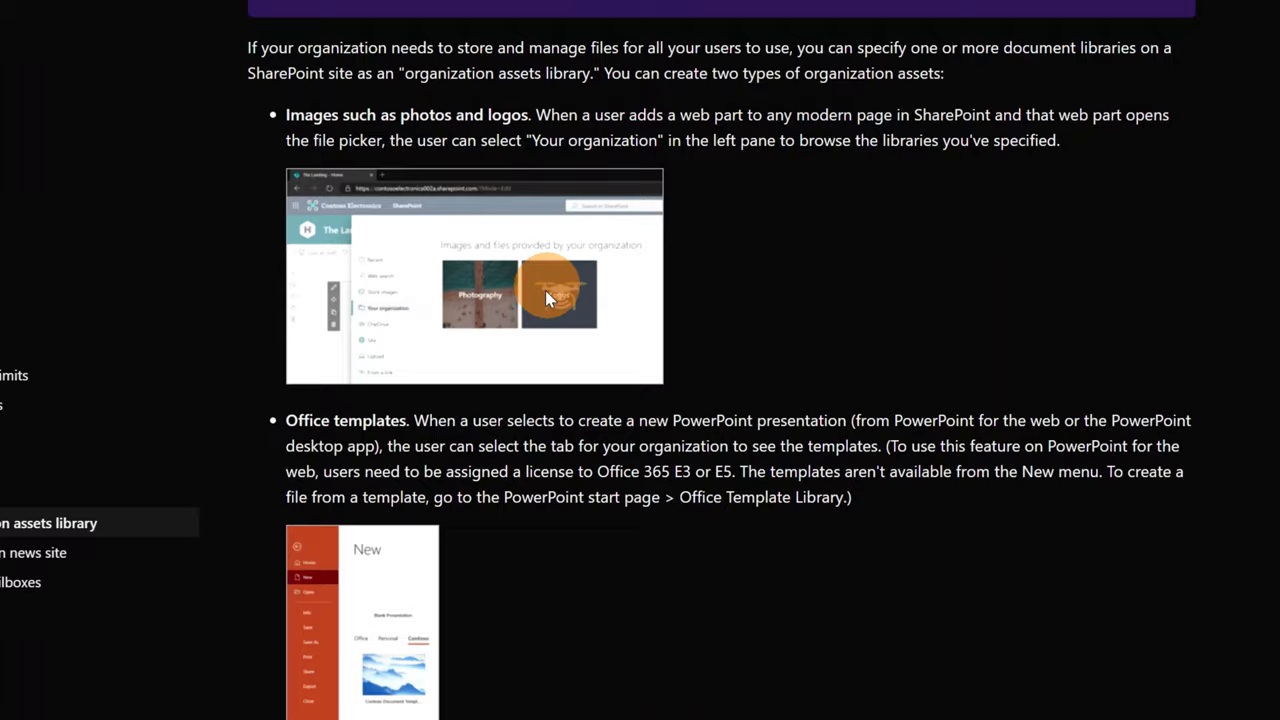
scroll(down, 3)
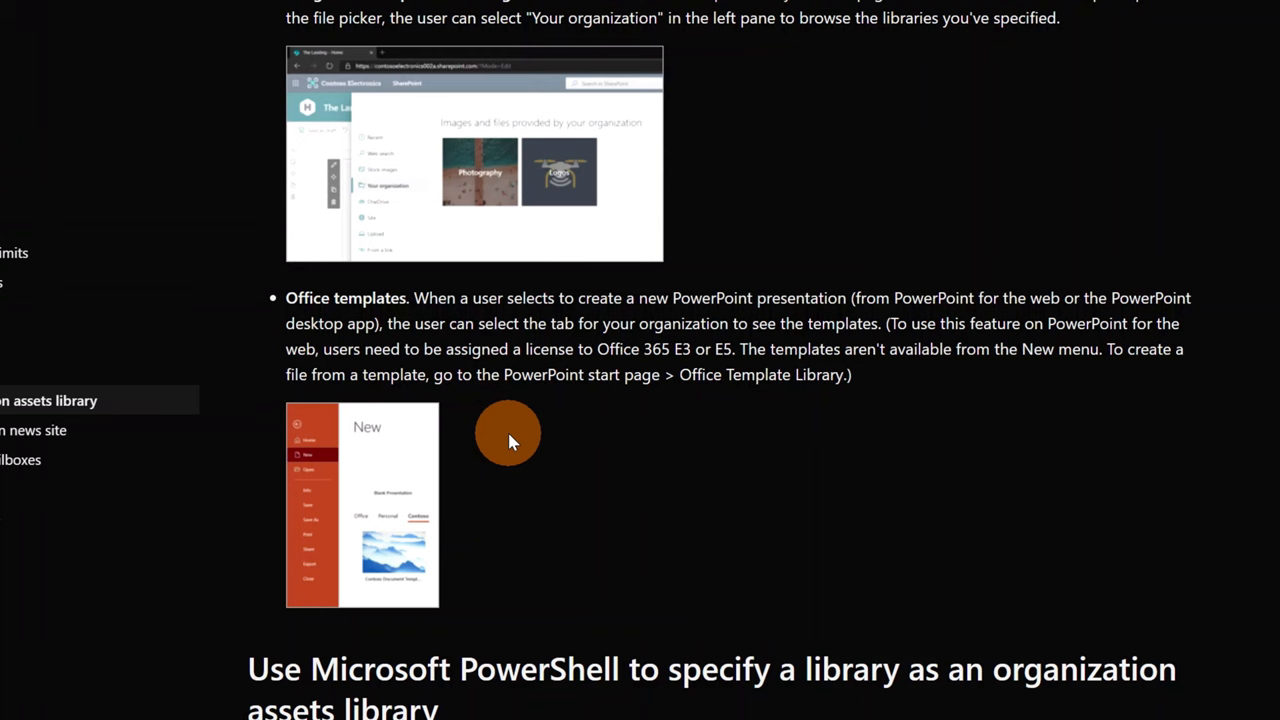
scroll(down, 3)
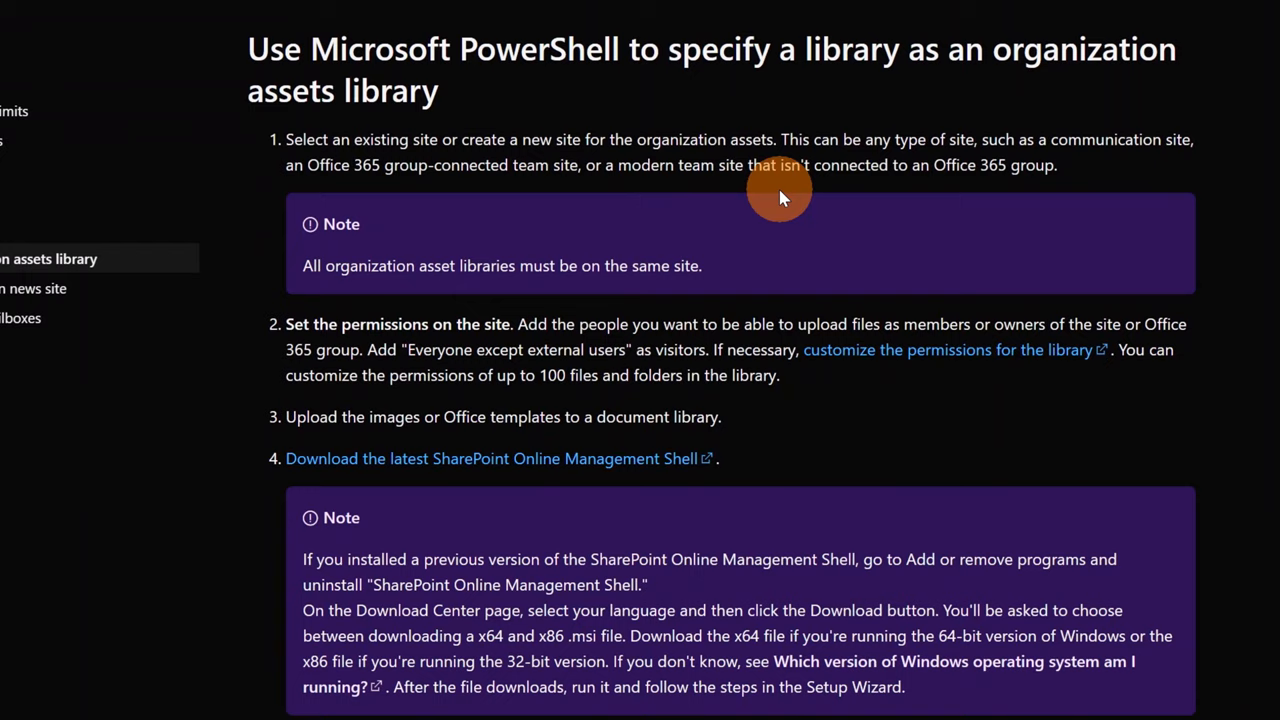
scroll(down, 3)
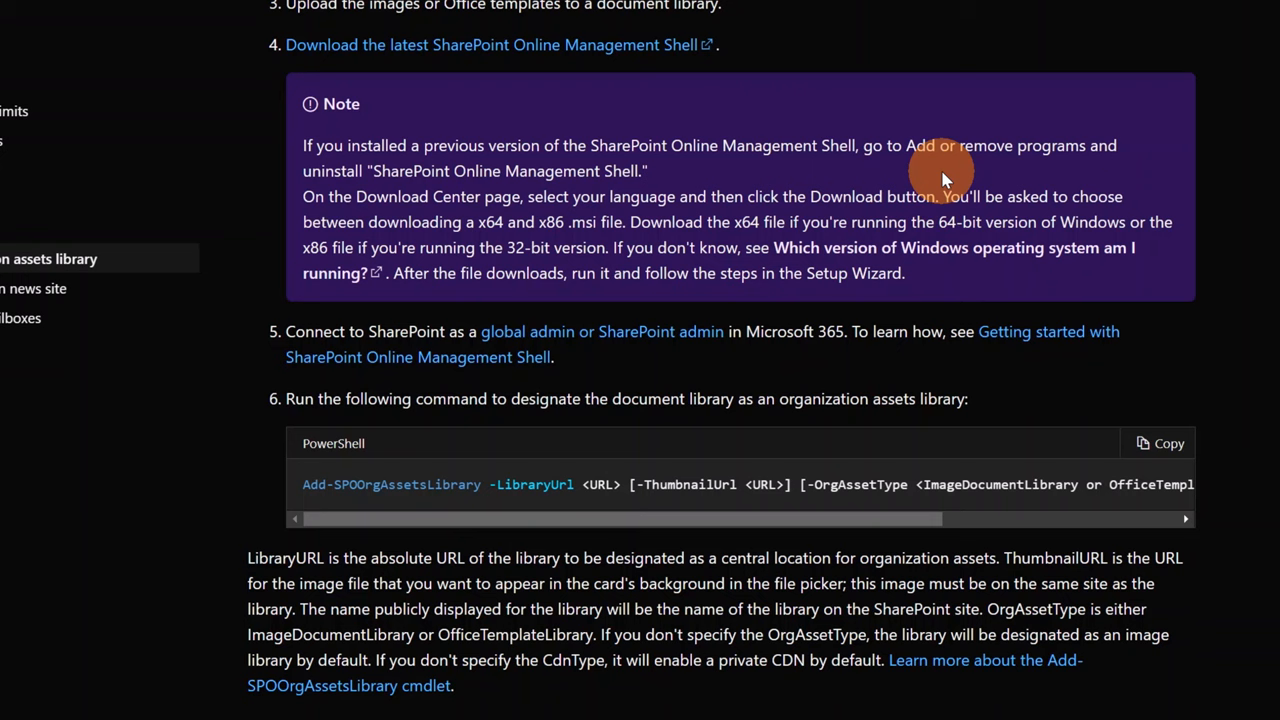
mouse_move(1216, 414)
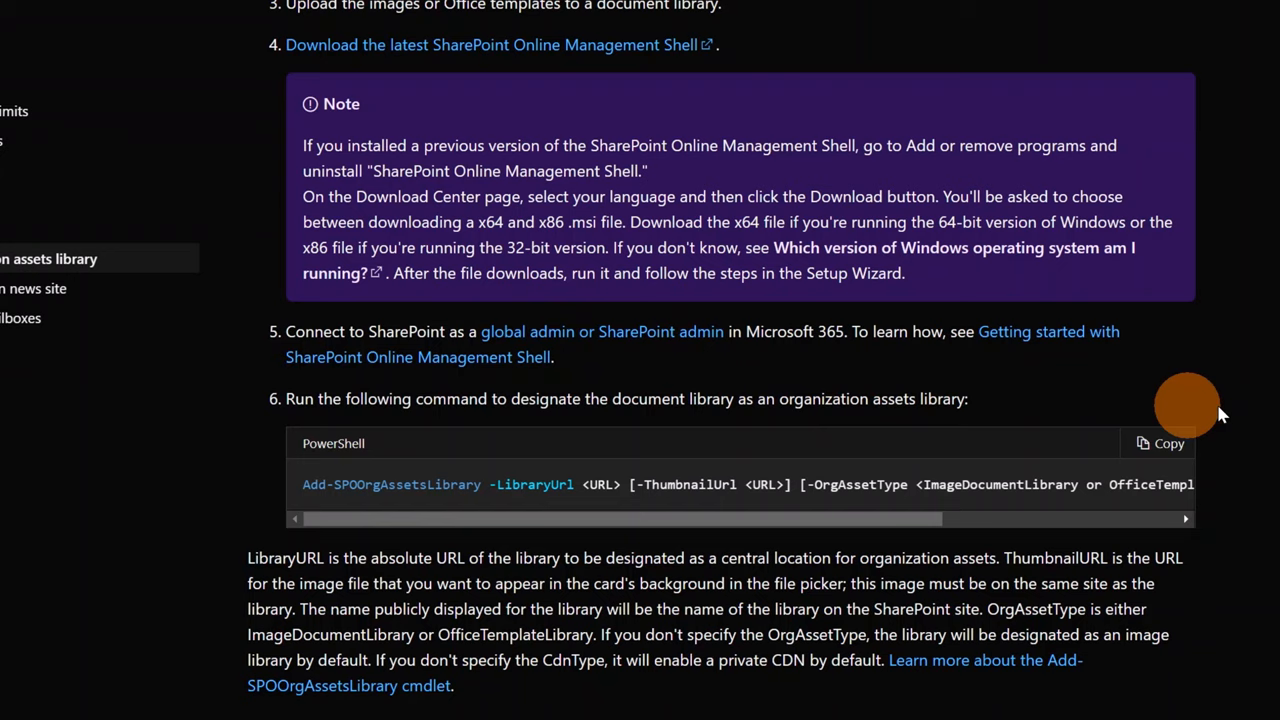
click(312, 8)
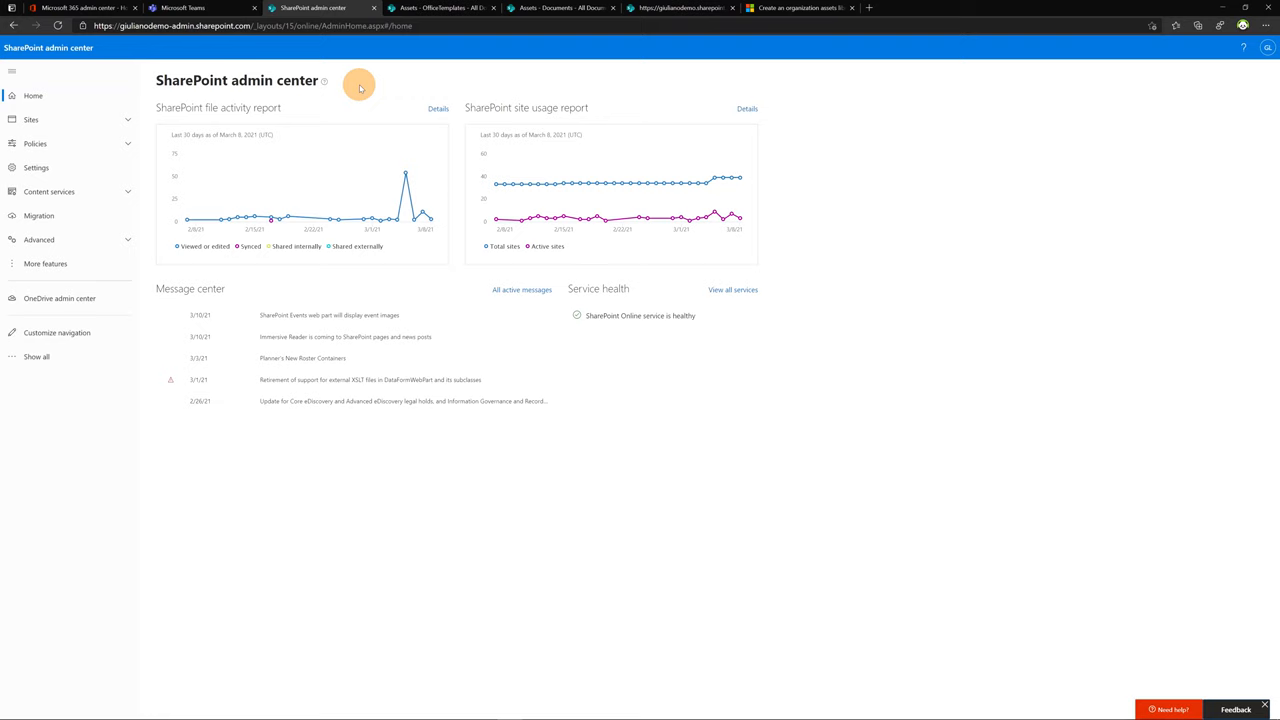
click(30, 120)
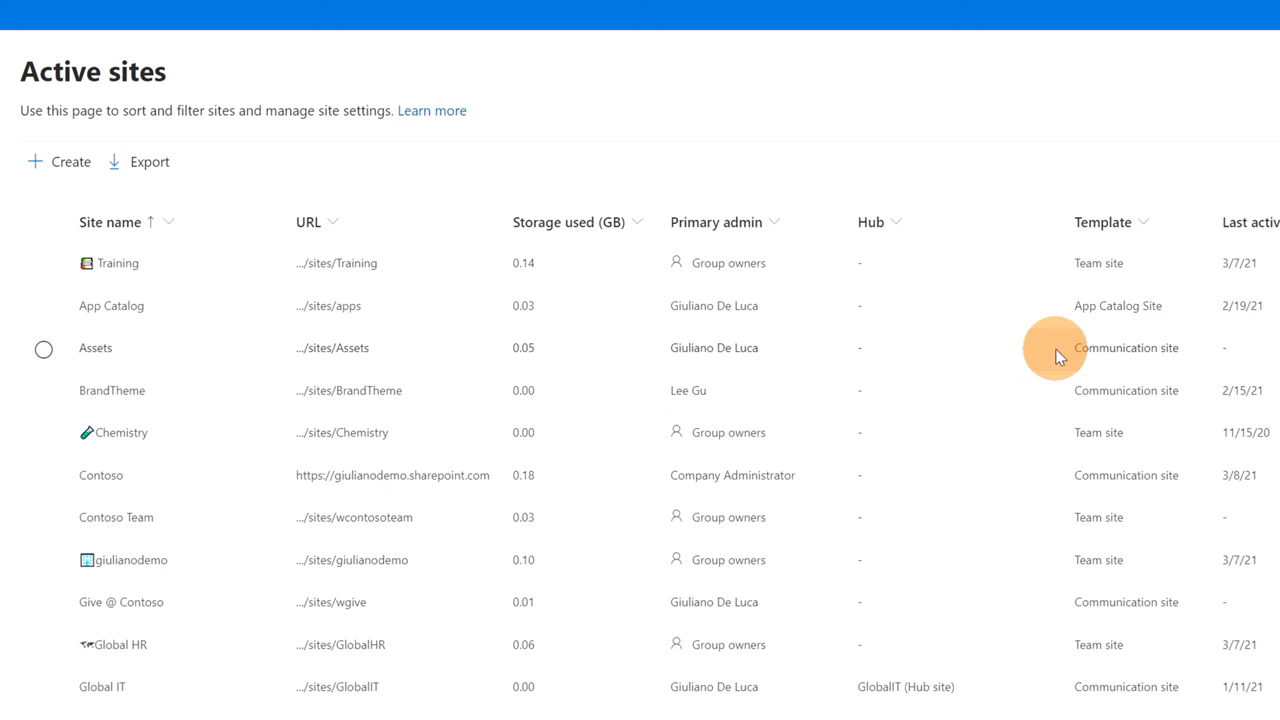
click(58, 160)
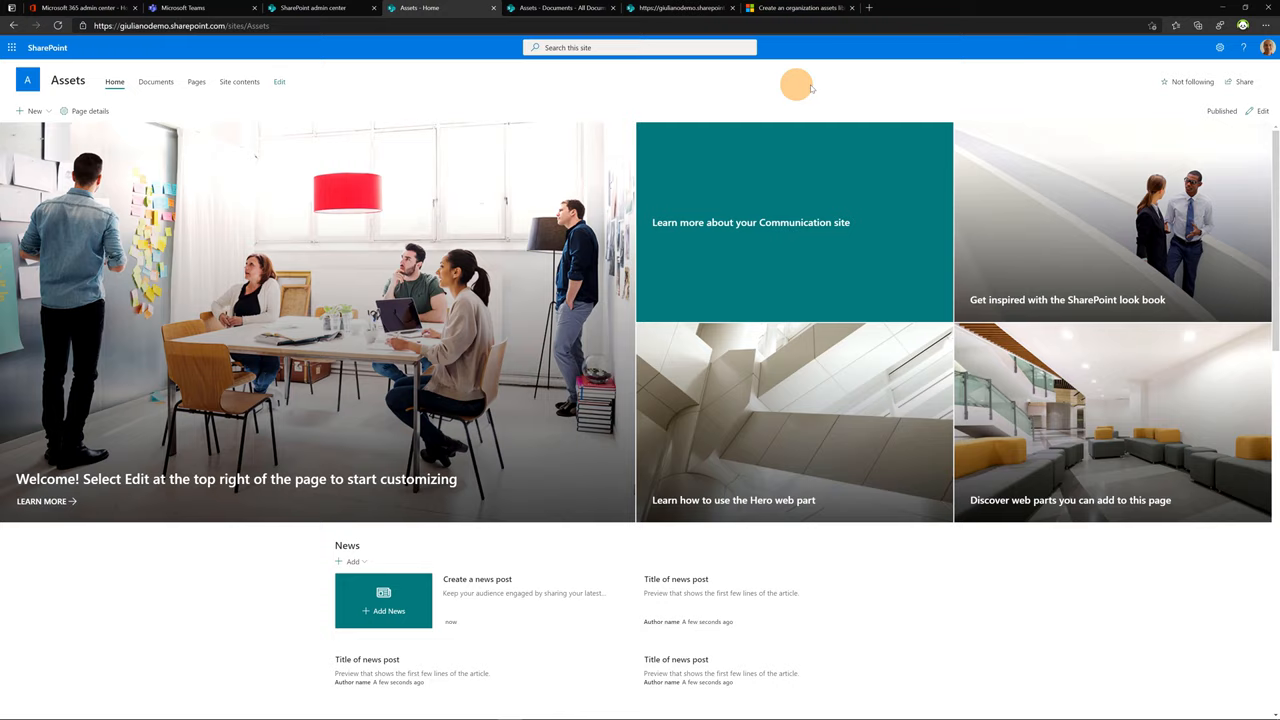
click(1242, 80)
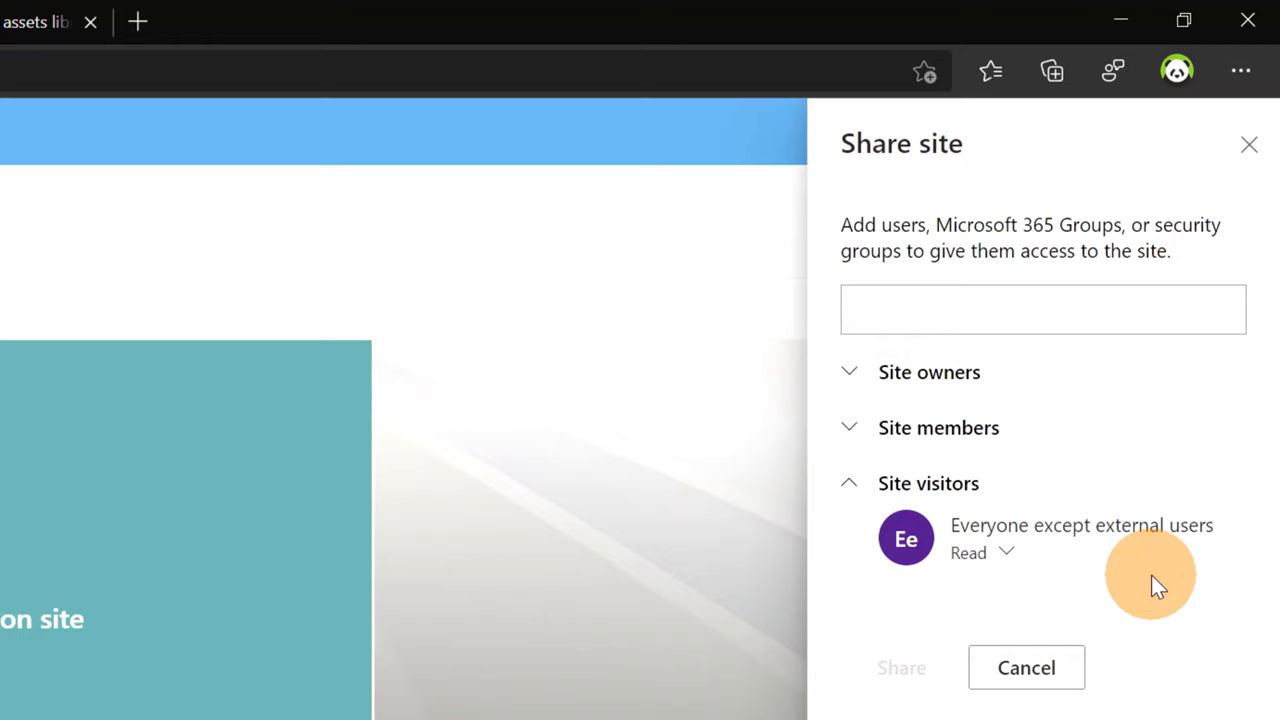
mouse_move(528, 316)
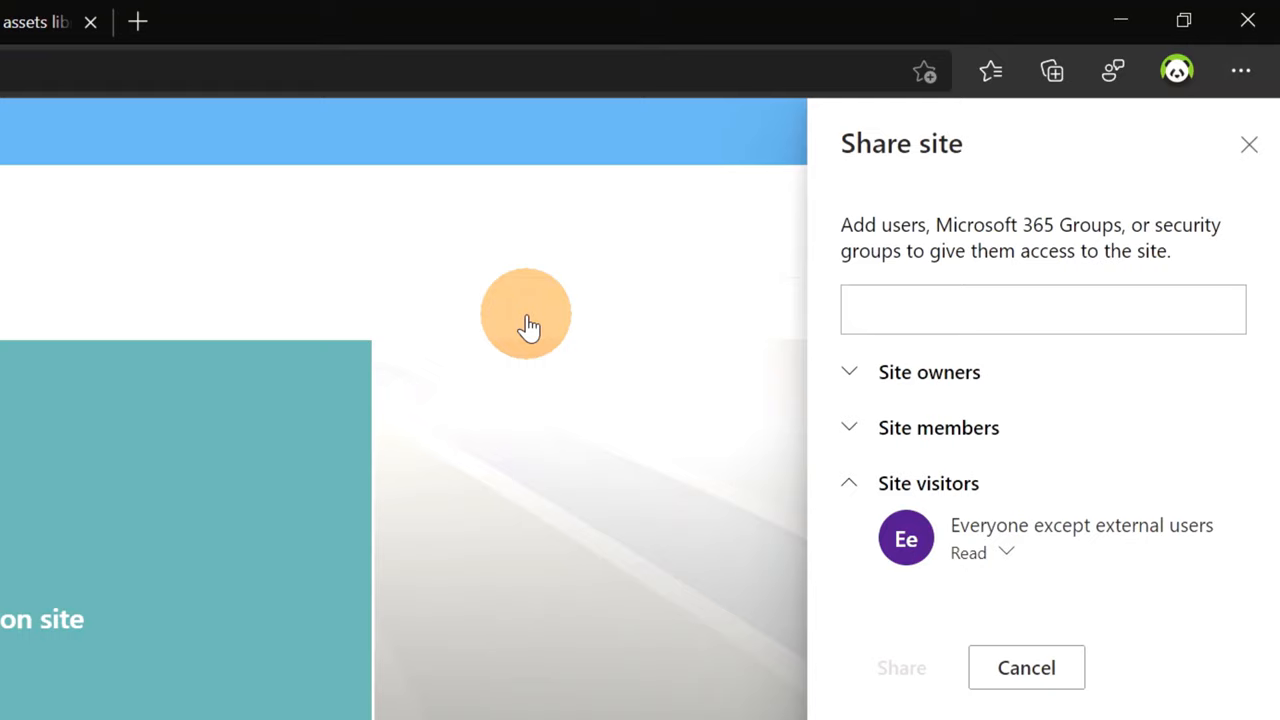
click(1024, 668)
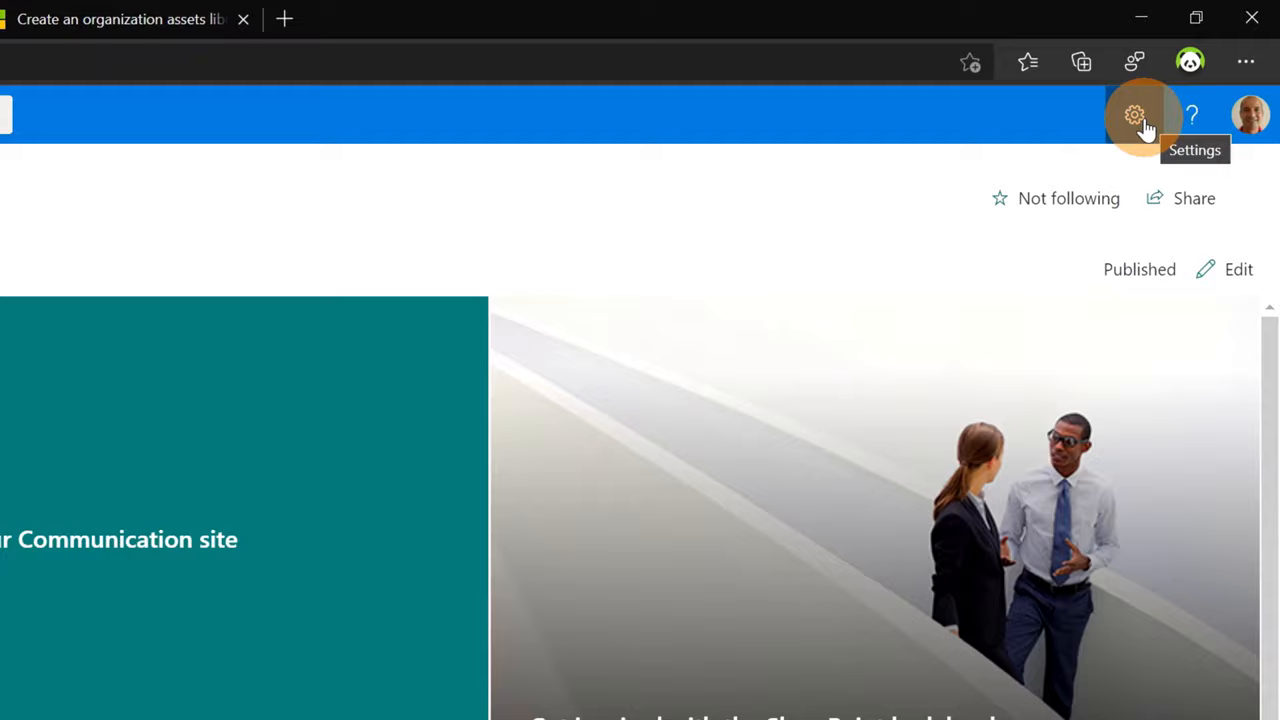
- Via Site contents, look into the Documents image library, then open the OfficeTemplates library
click(1132, 114)
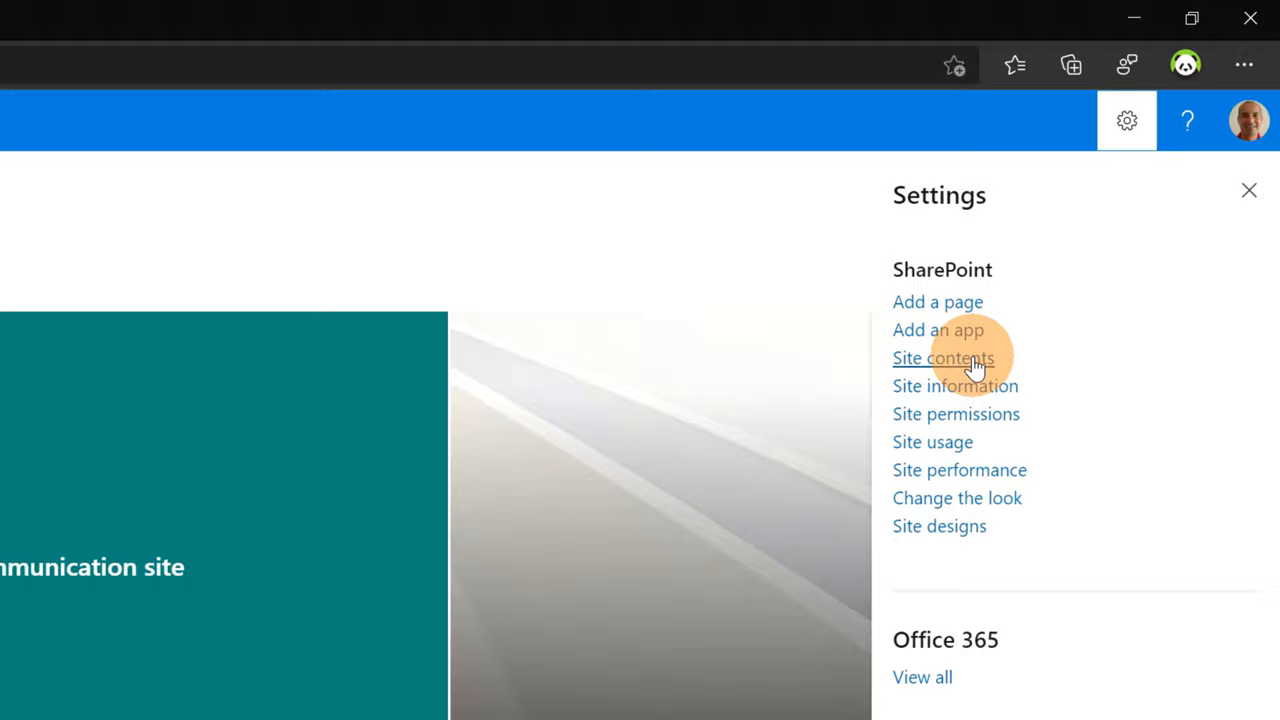
click(944, 358)
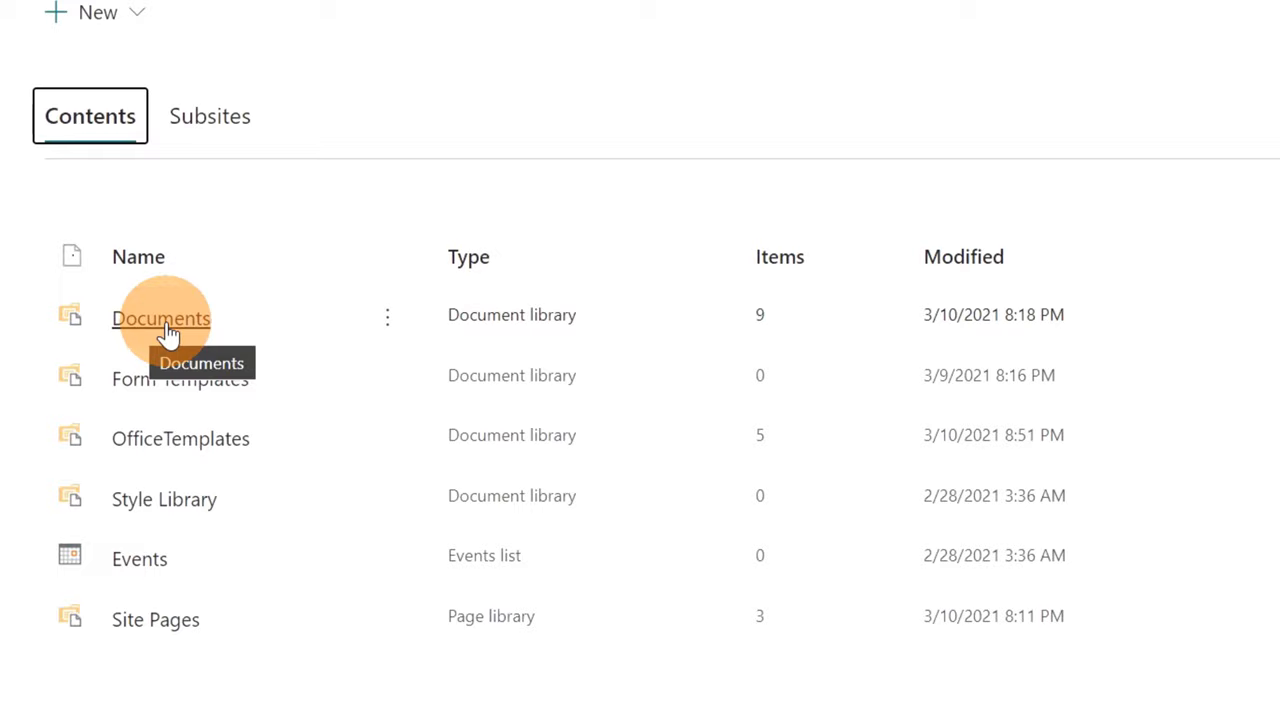
click(160, 318)
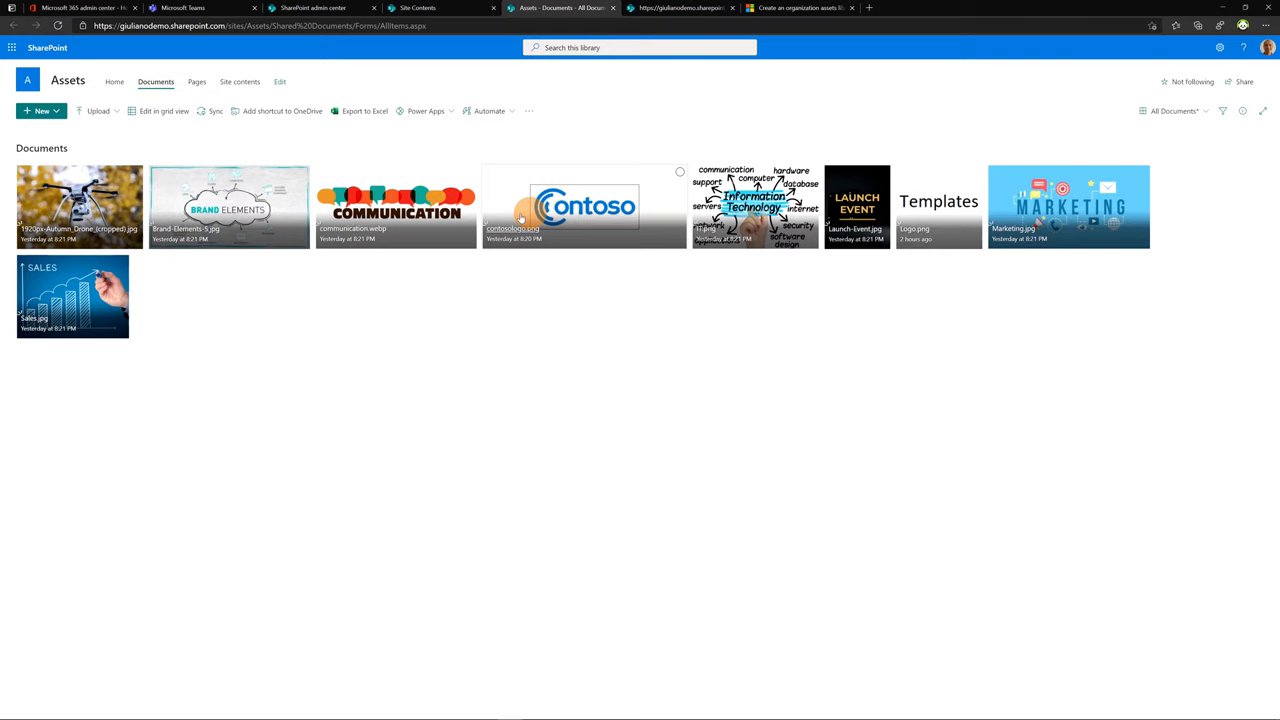
click(240, 80)
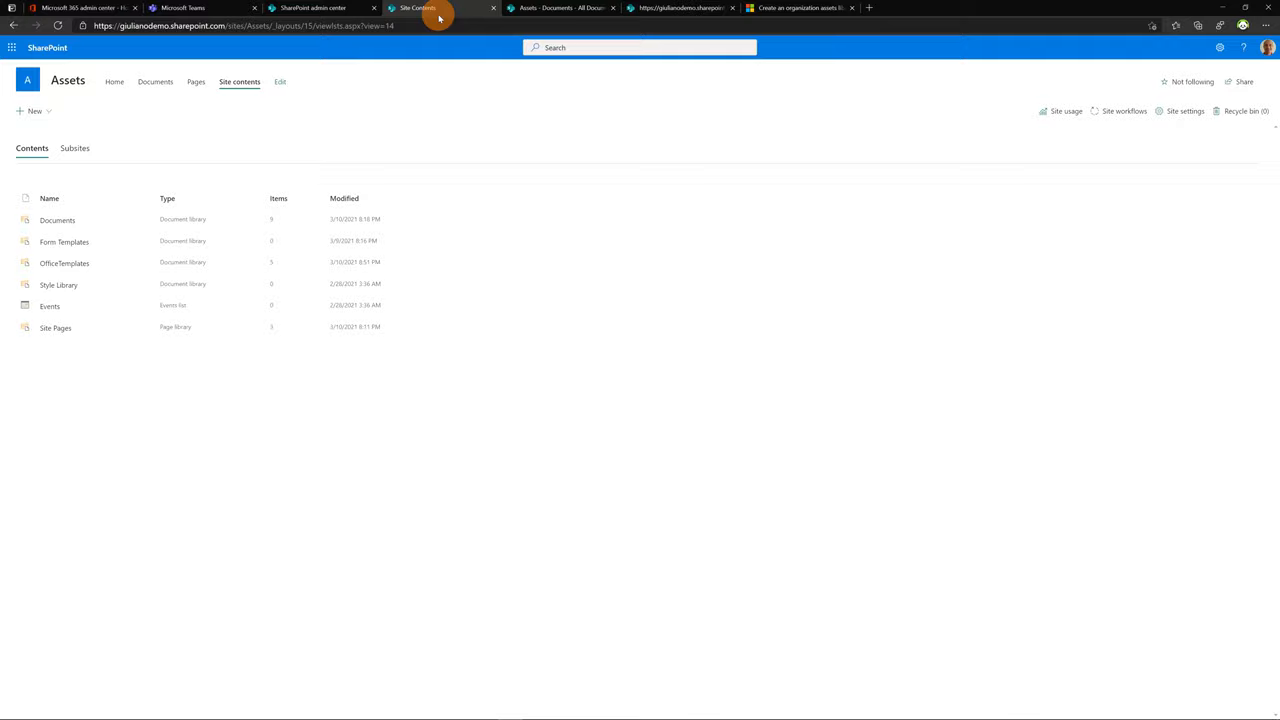
click(64, 264)
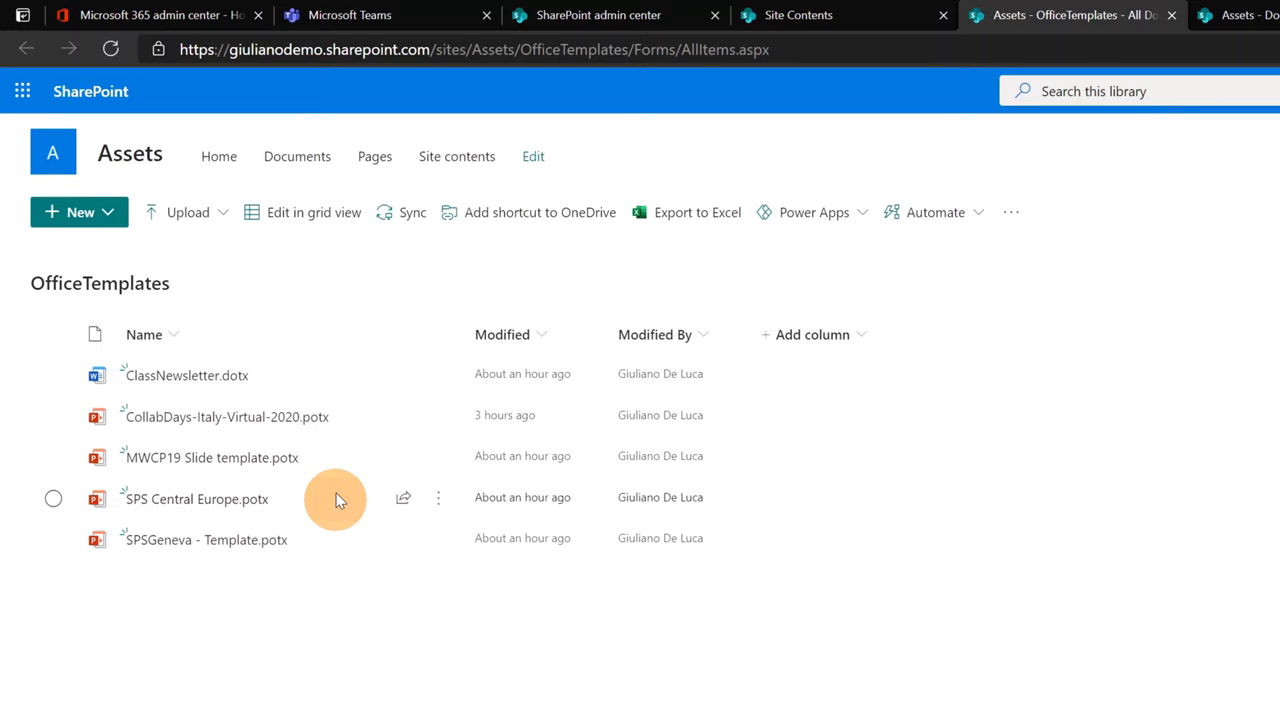
mouse_move(338, 356)
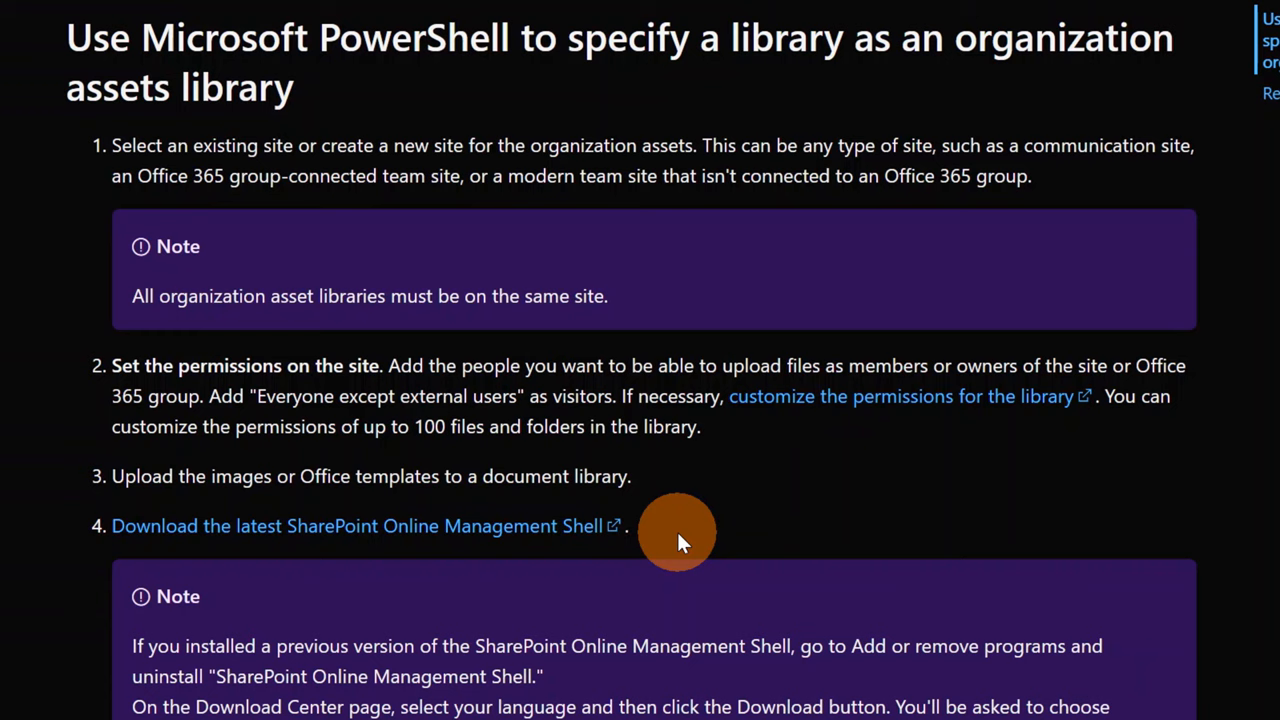
mouse_move(648, 546)
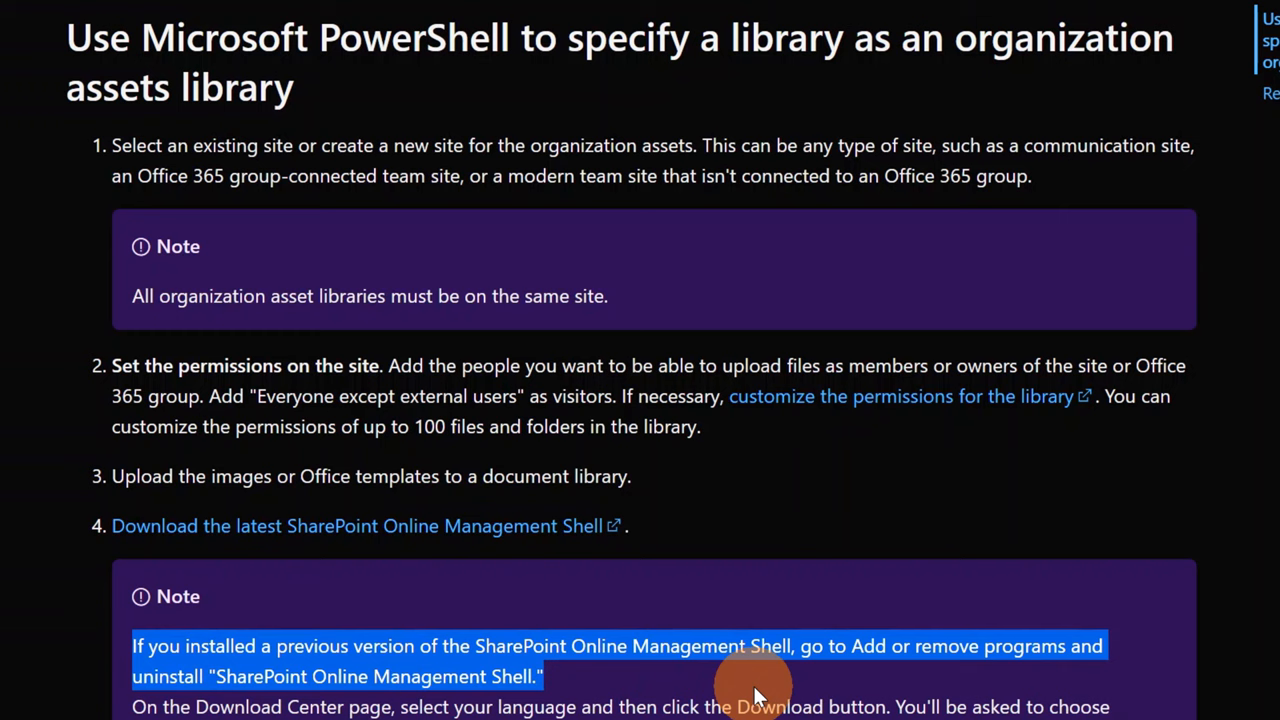
mouse_move(430, 670)
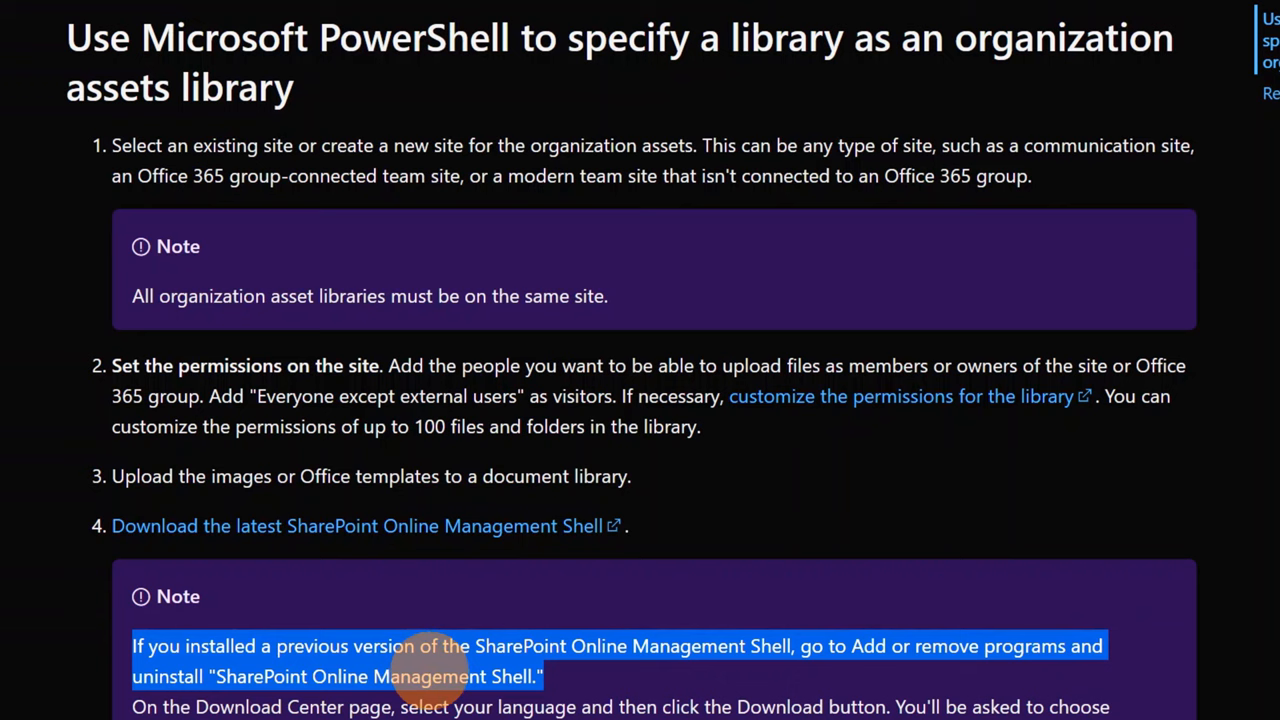
- Select the Add-SPOOrgAssetsLibrary command line in step 6 of the Docs article
scroll(down, 3)
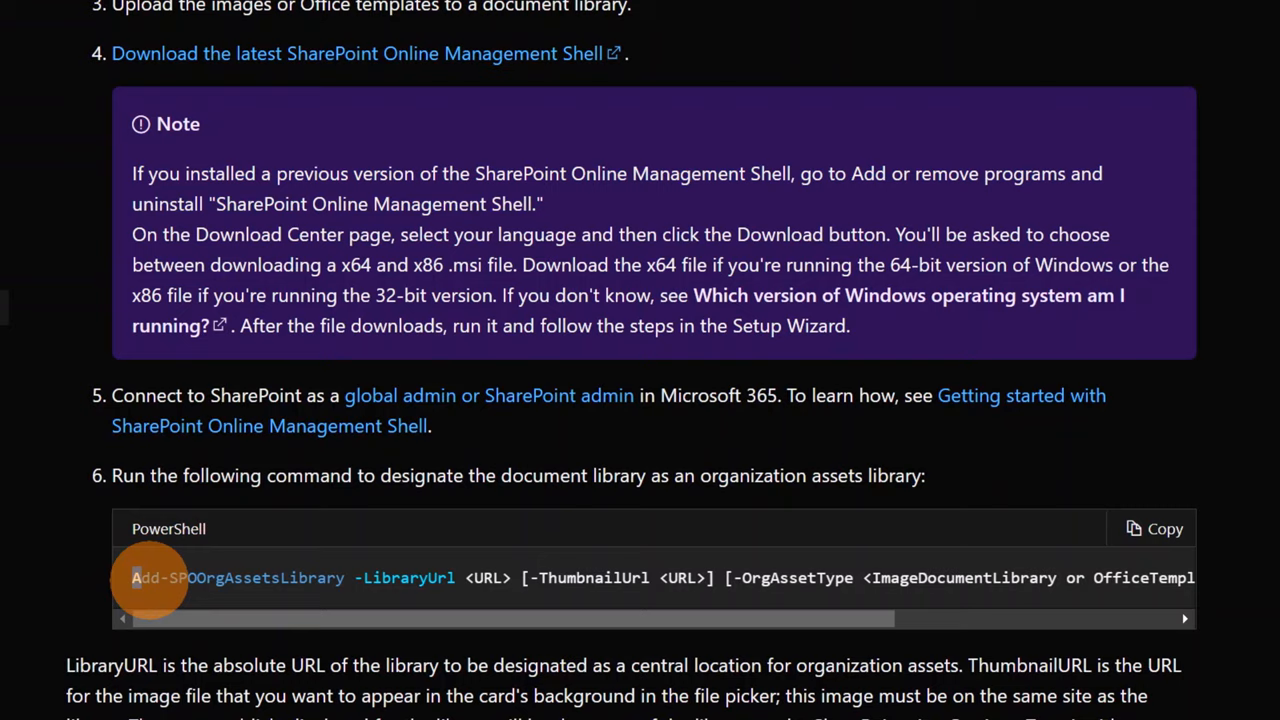
click(12, 712)
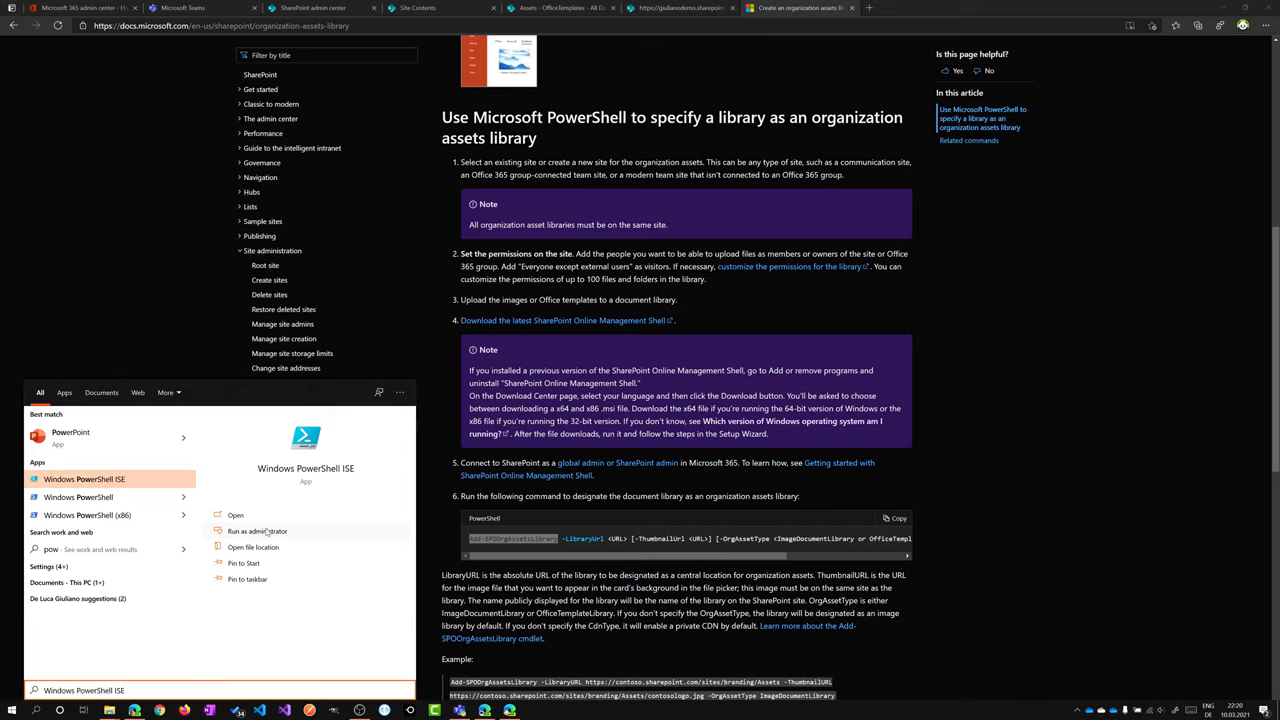
- Launch Windows PowerShell ISE with the OrganizationAssetLibrary.ps1 script showing Connect-SPOService and Add-SPOOrgAssetsLibrary lines
click(256, 532)
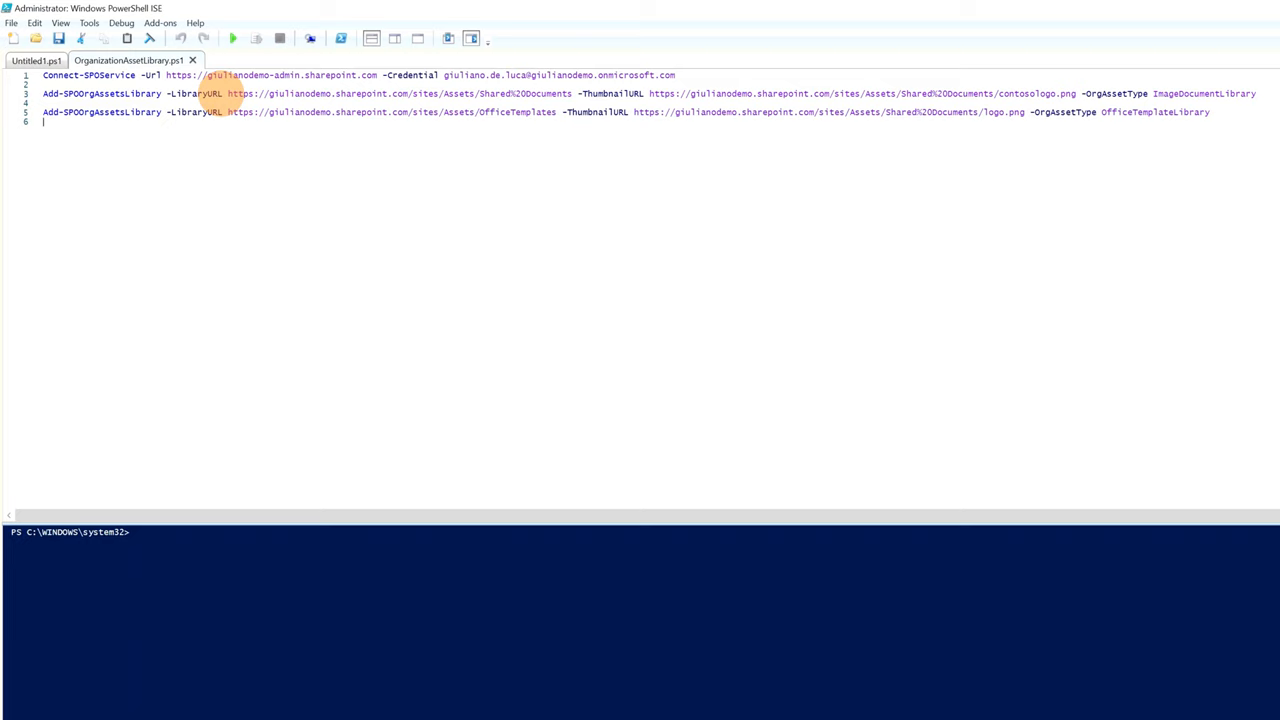
mouse_move(1060, 60)
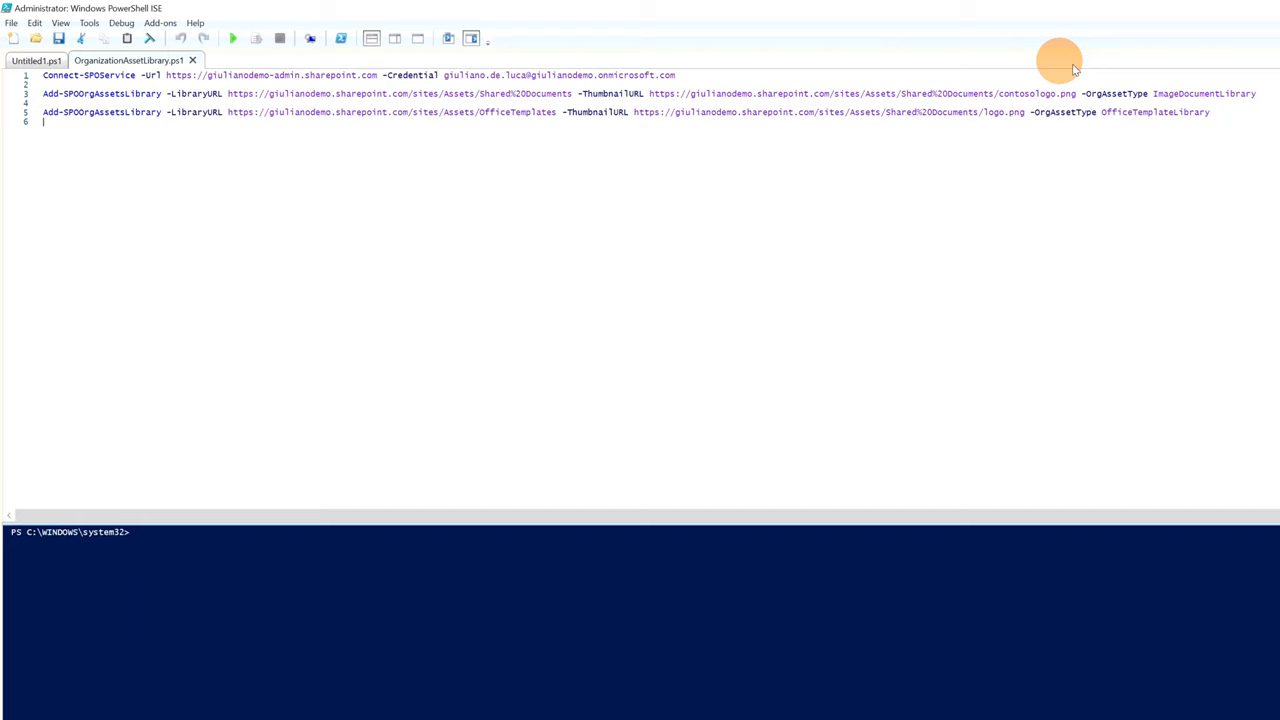
mouse_move(650, 94)
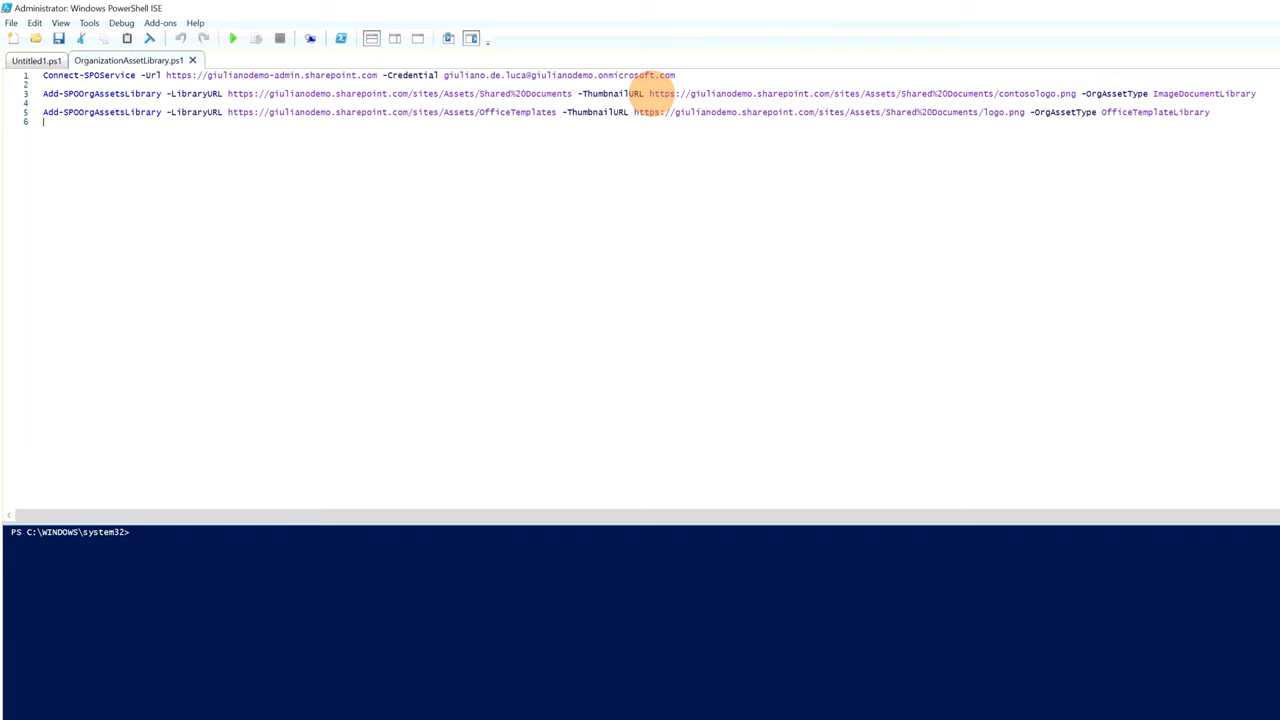
mouse_move(878, 94)
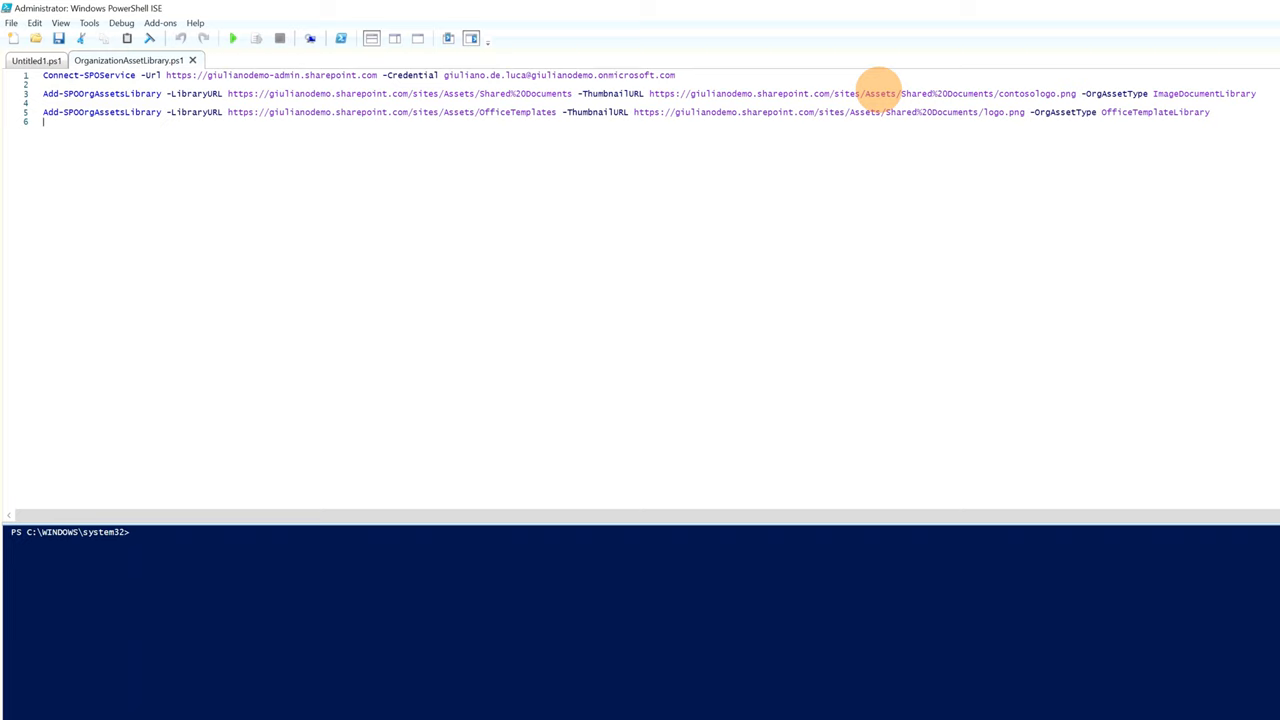
mouse_move(648, 112)
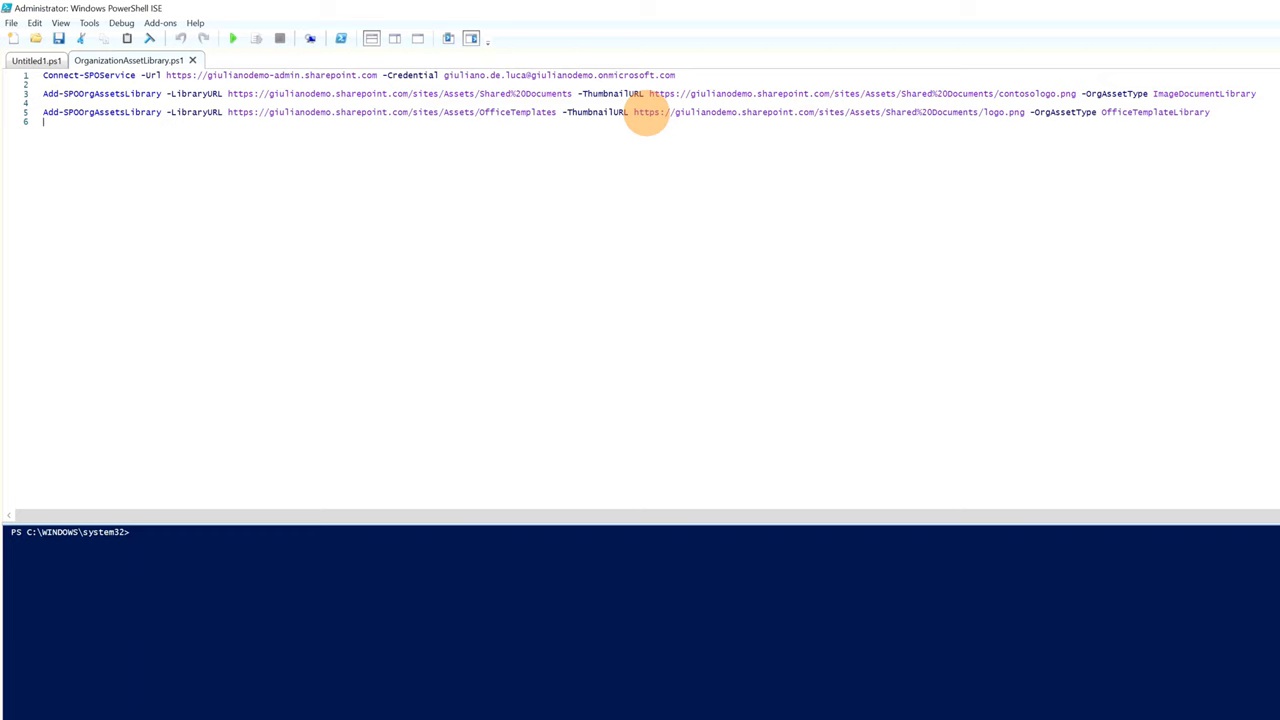
mouse_move(1212, 130)
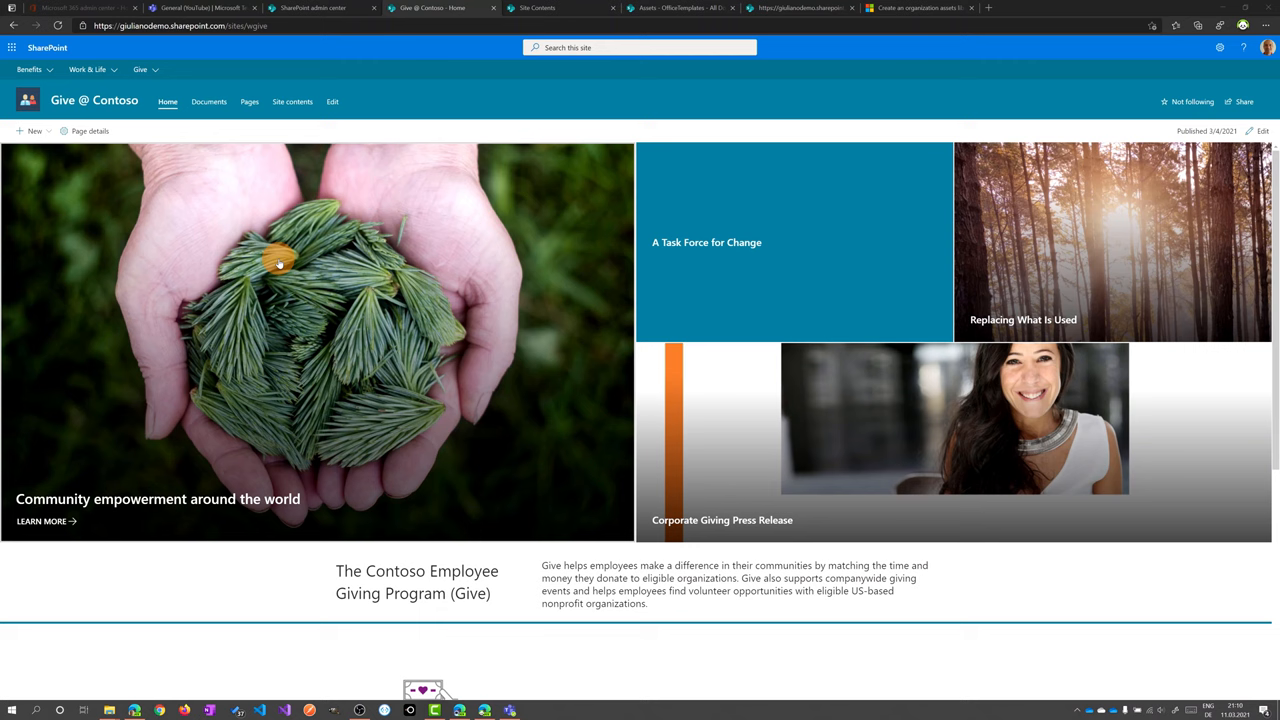
- Create a blank page on Give @ Contoso and browse Your organization's Documents images in the image picker
click(30, 132)
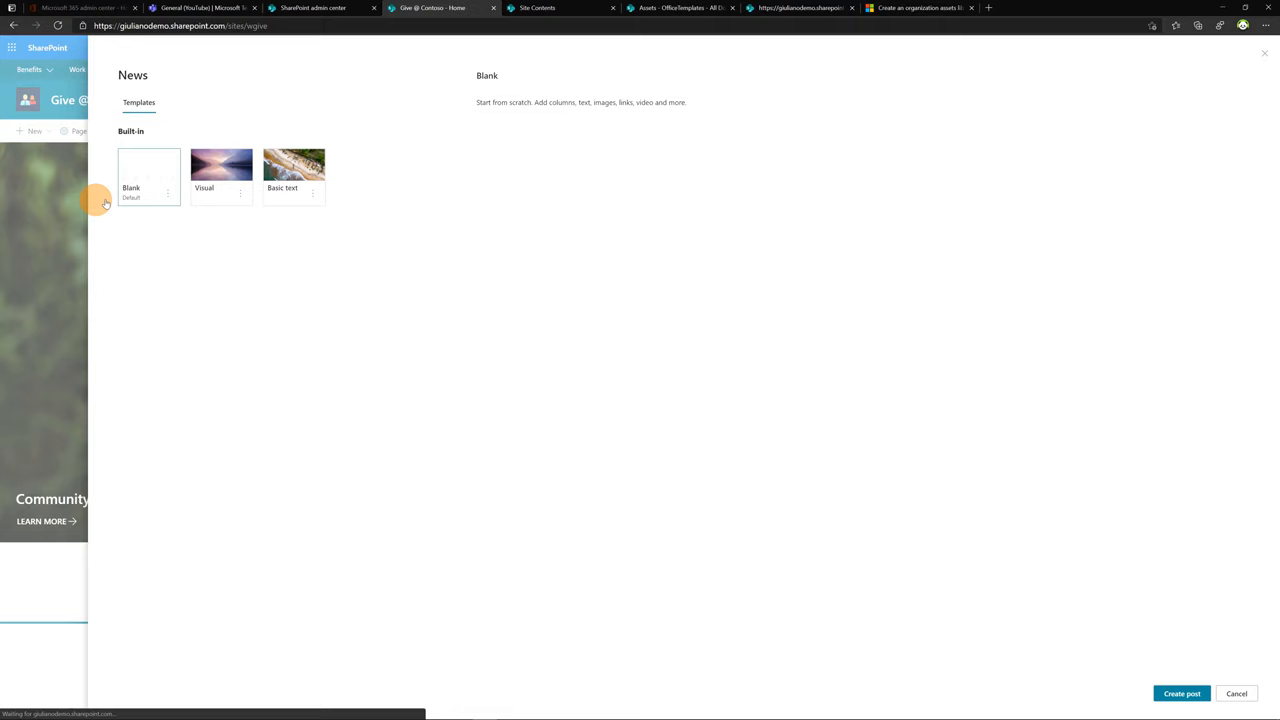
click(1180, 692)
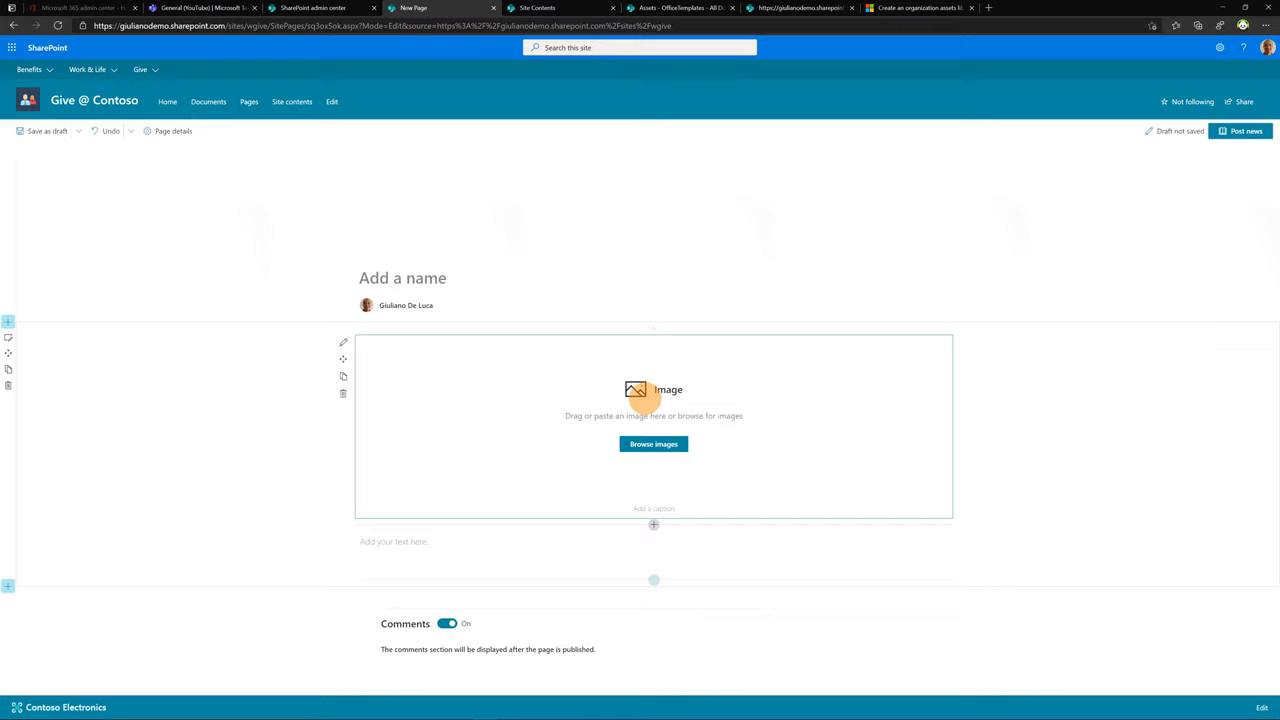
click(652, 444)
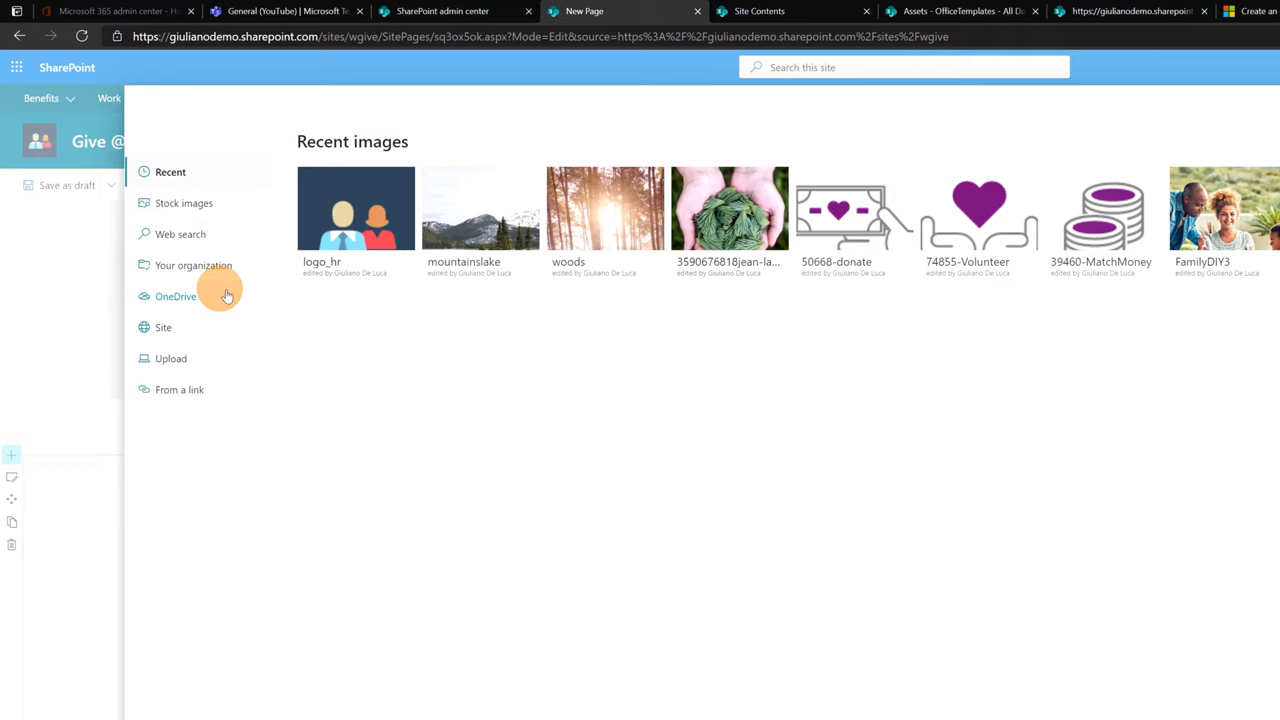
click(192, 264)
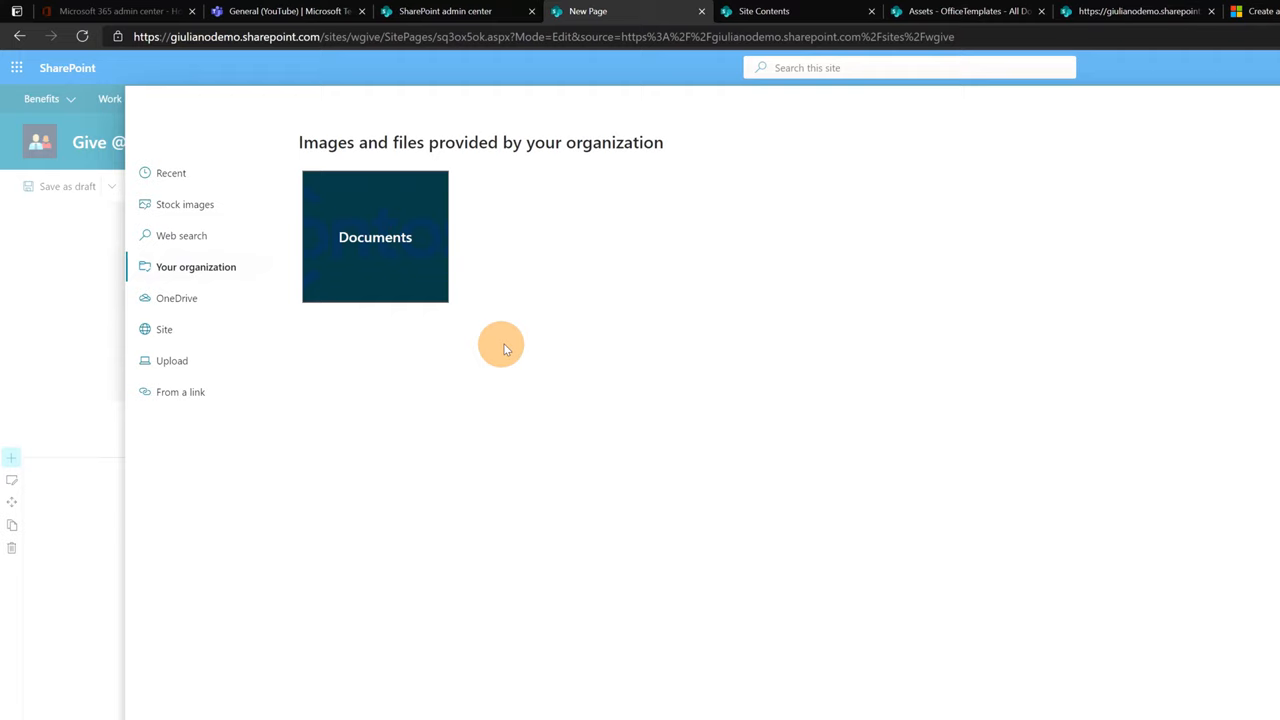
mouse_move(320, 216)
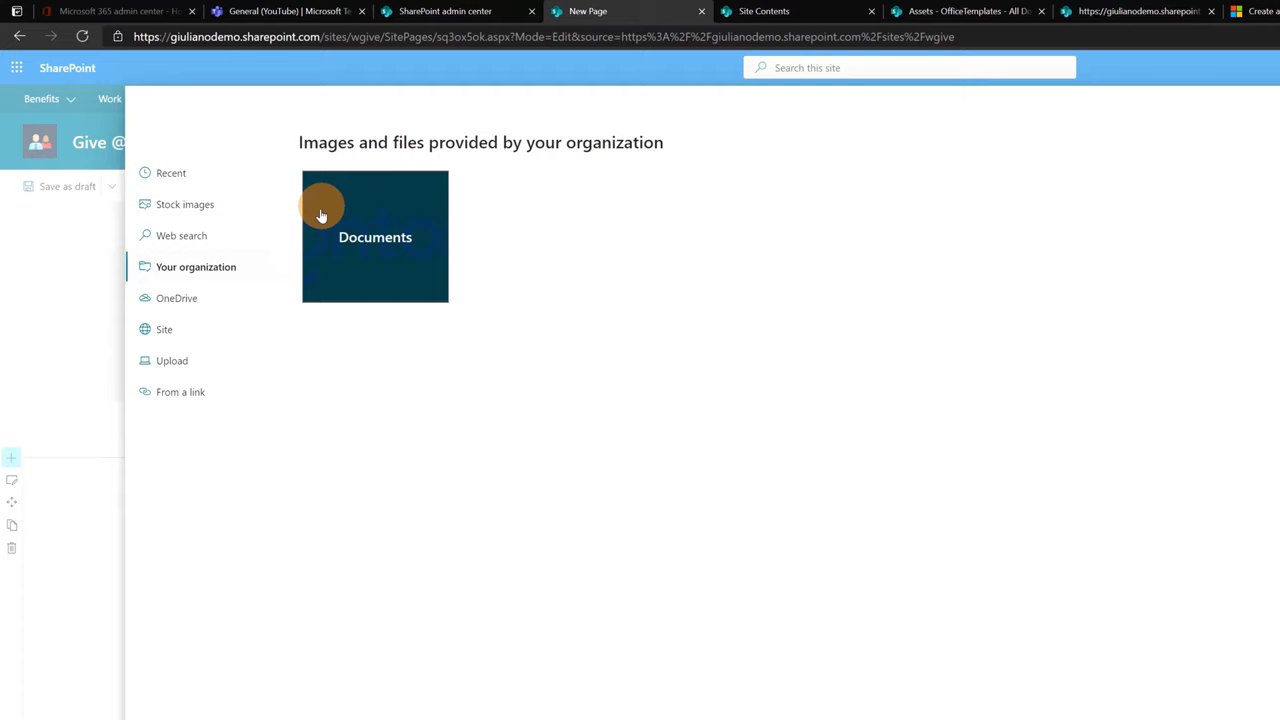
click(376, 236)
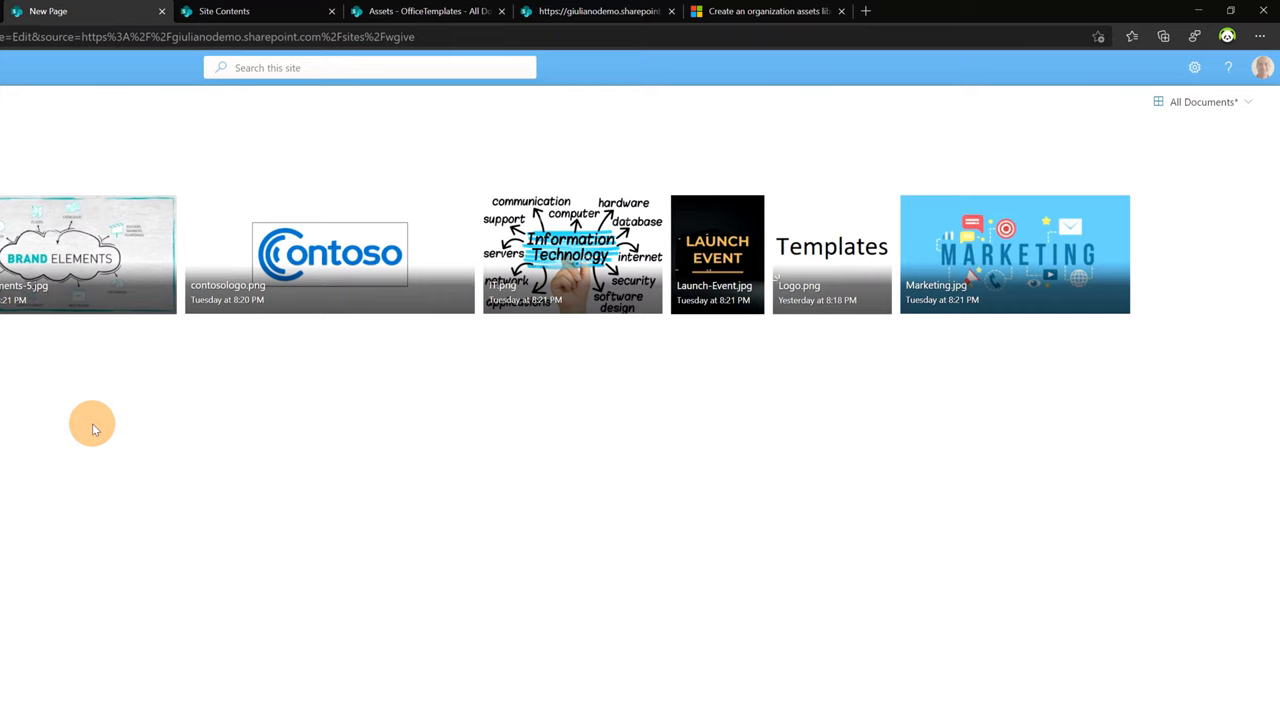
mouse_move(716, 250)
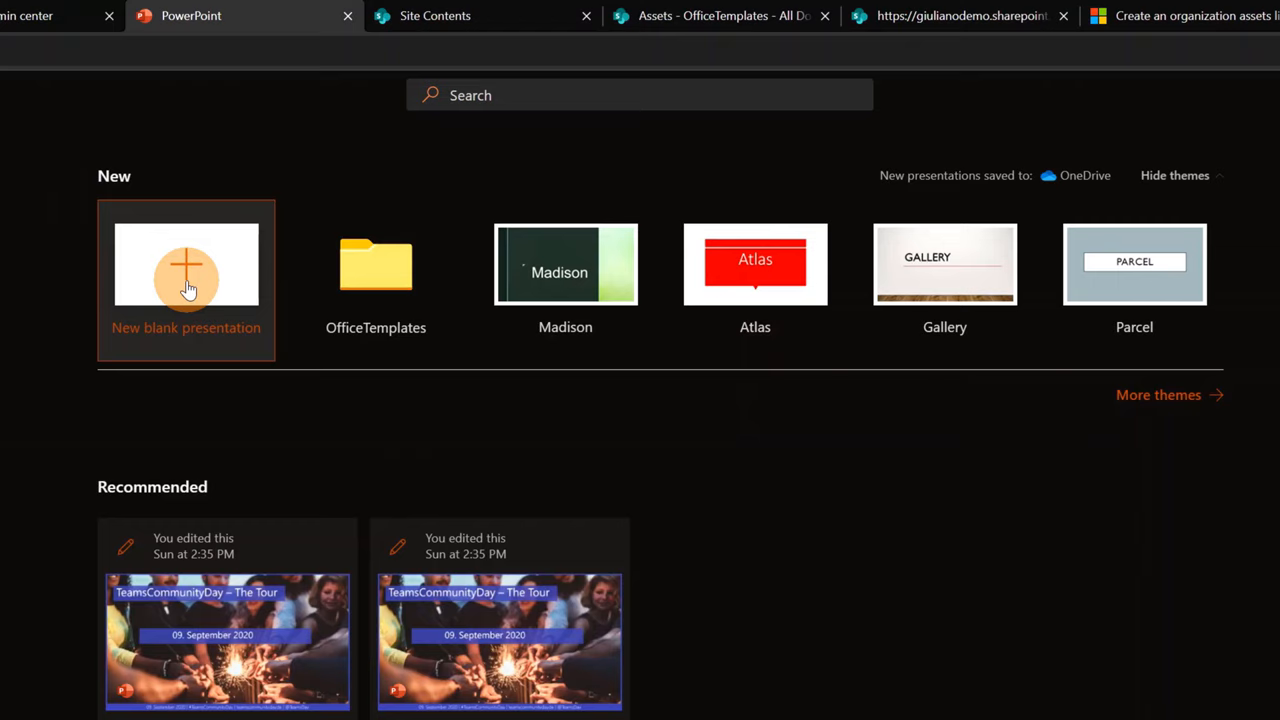
mouse_move(376, 270)
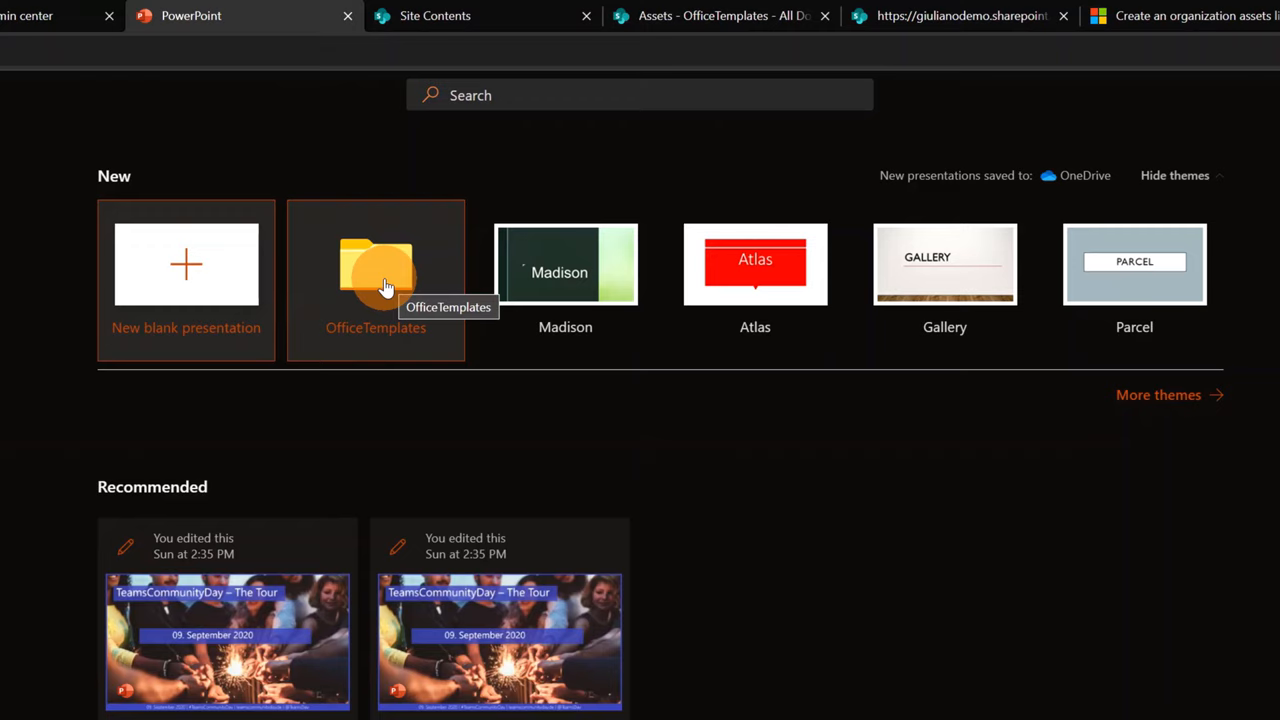
- Start a presentation from the MWCP19 Slide template in the OfficeTemplates folder
click(376, 280)
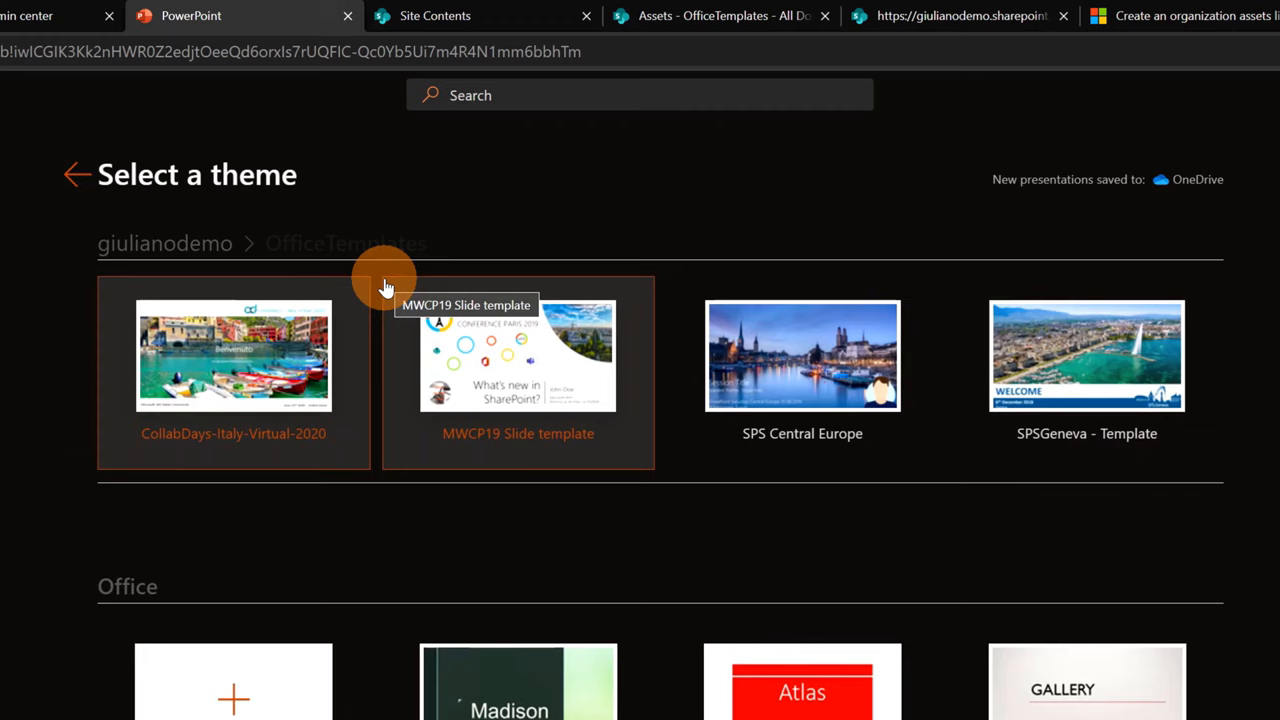
mouse_move(944, 284)
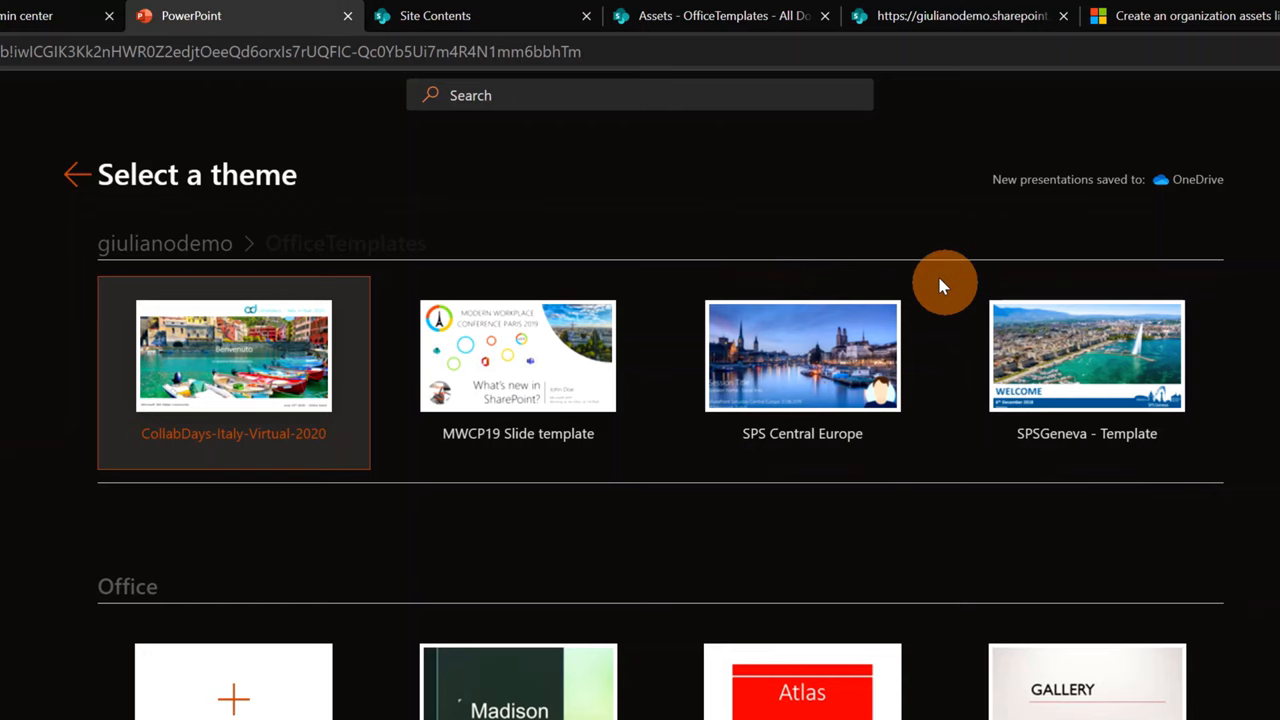
click(518, 356)
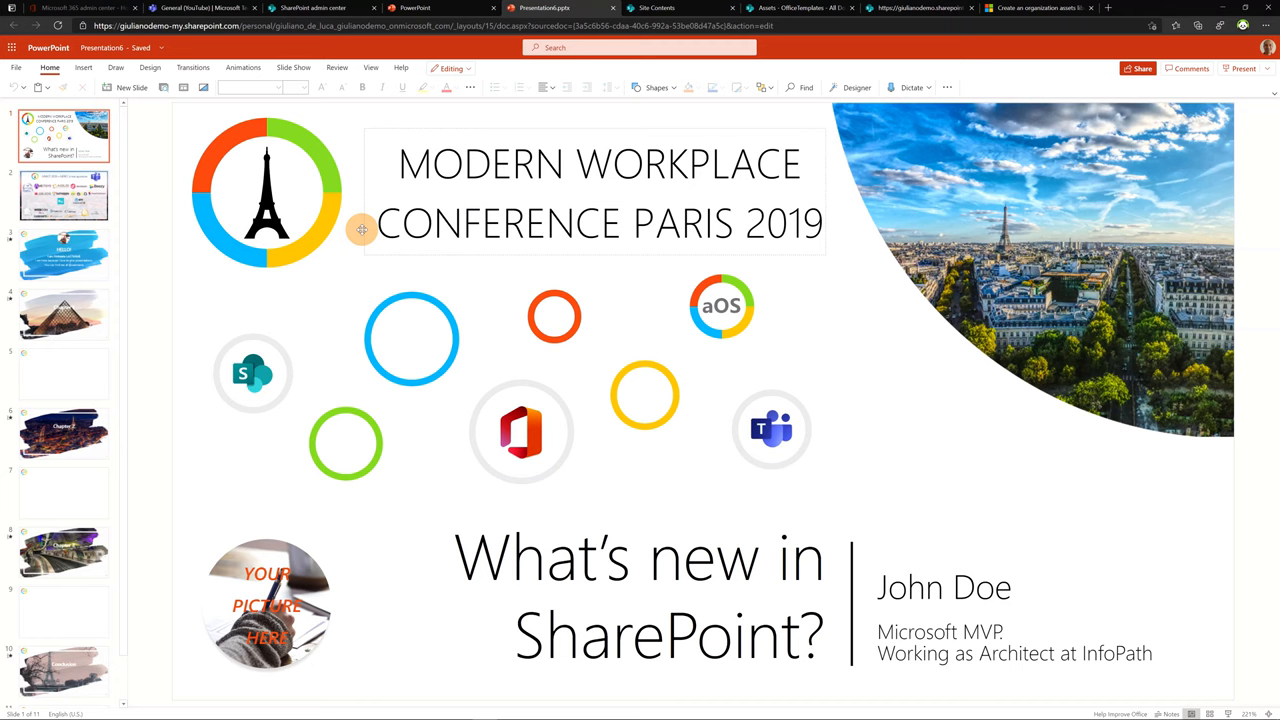